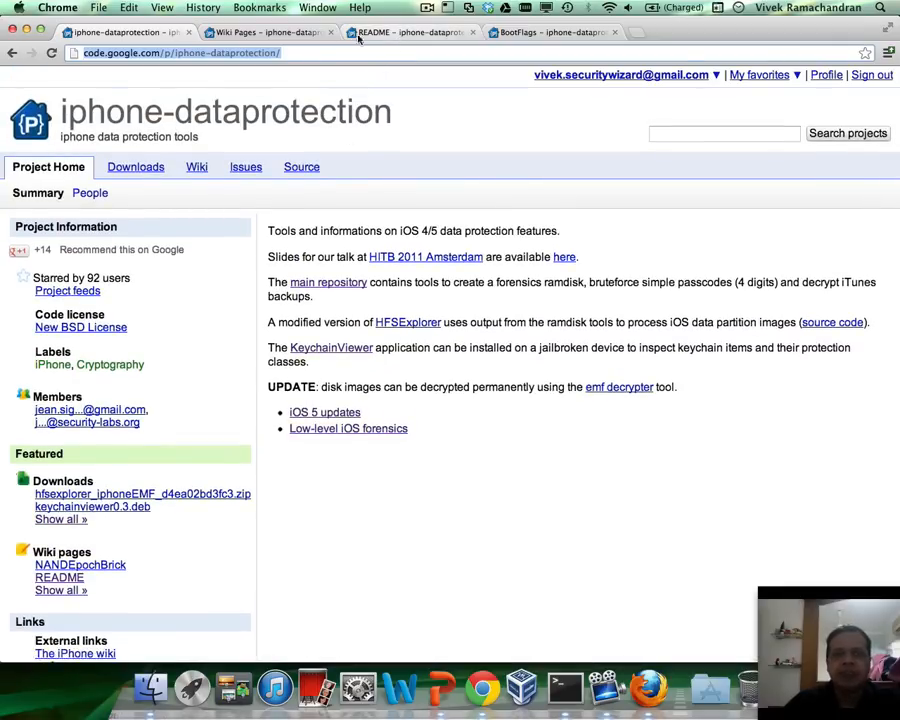
Step: Scroll the iphone-dataprotection README to the Mac OS X dependencies and the codesign_allocate symlink line
left_click(196, 167)
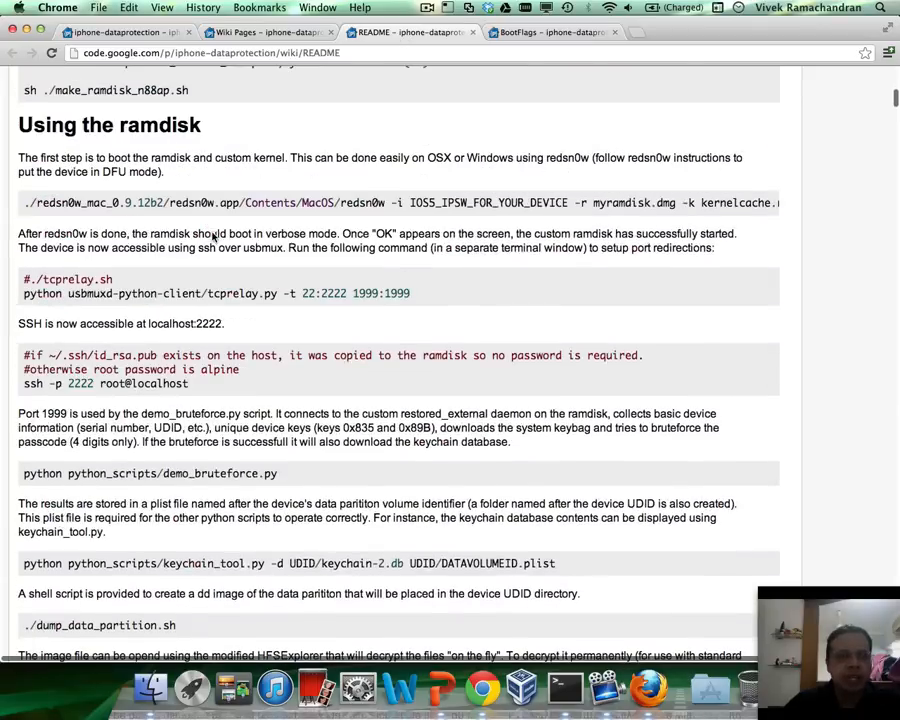
scroll("up", 3)
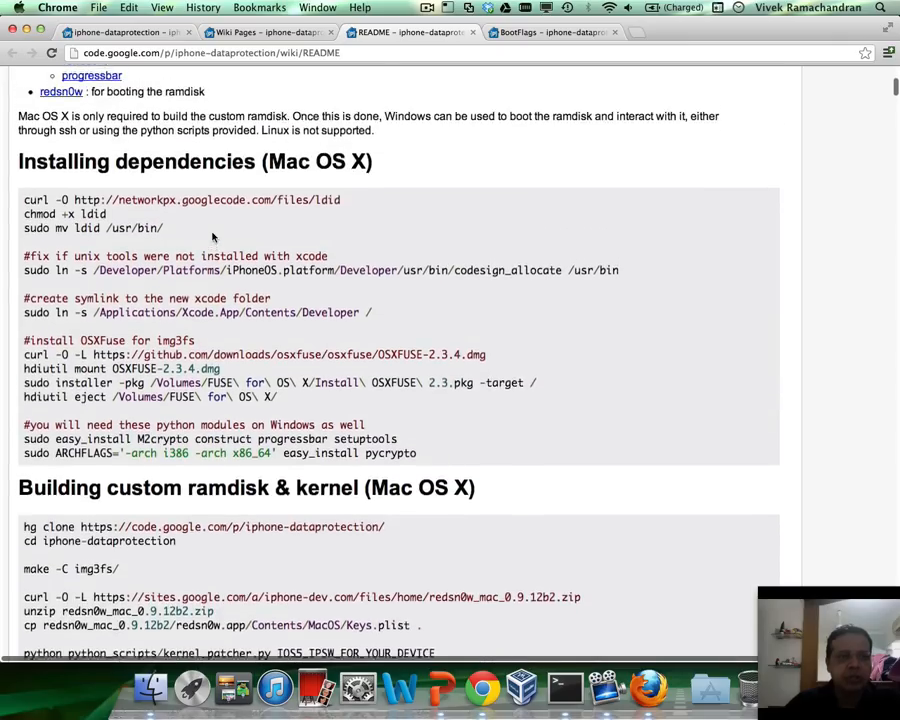
scroll("up", 3)
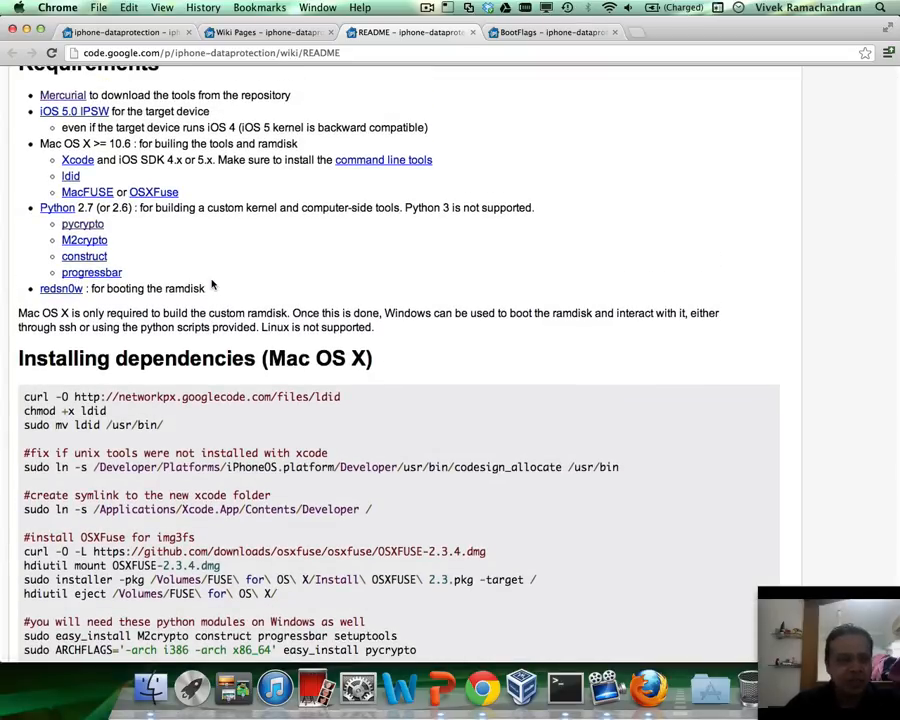
scroll("down", 3)
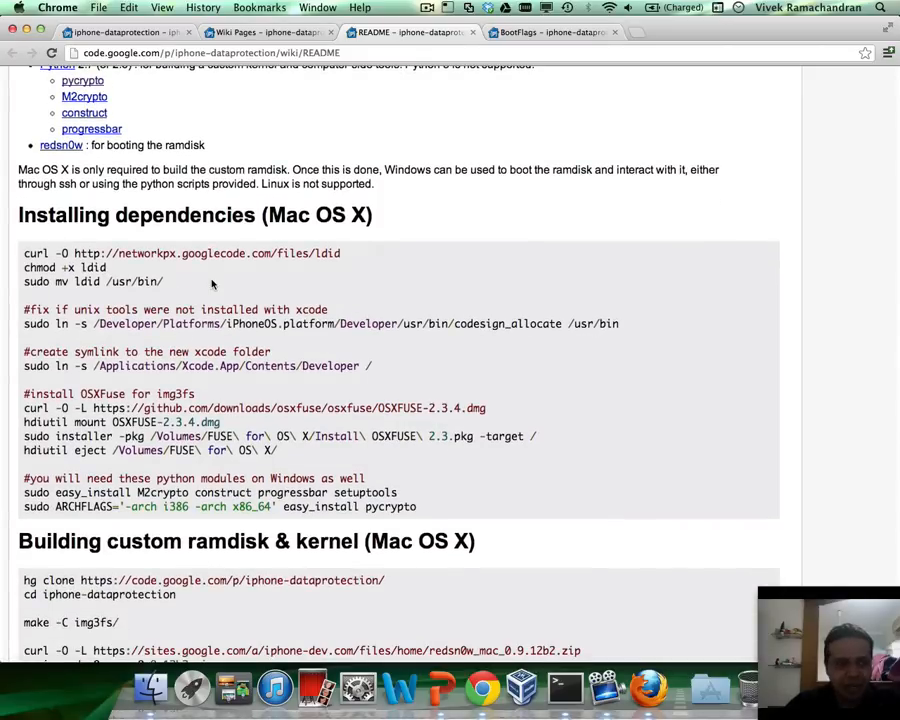
scroll("down", 3)
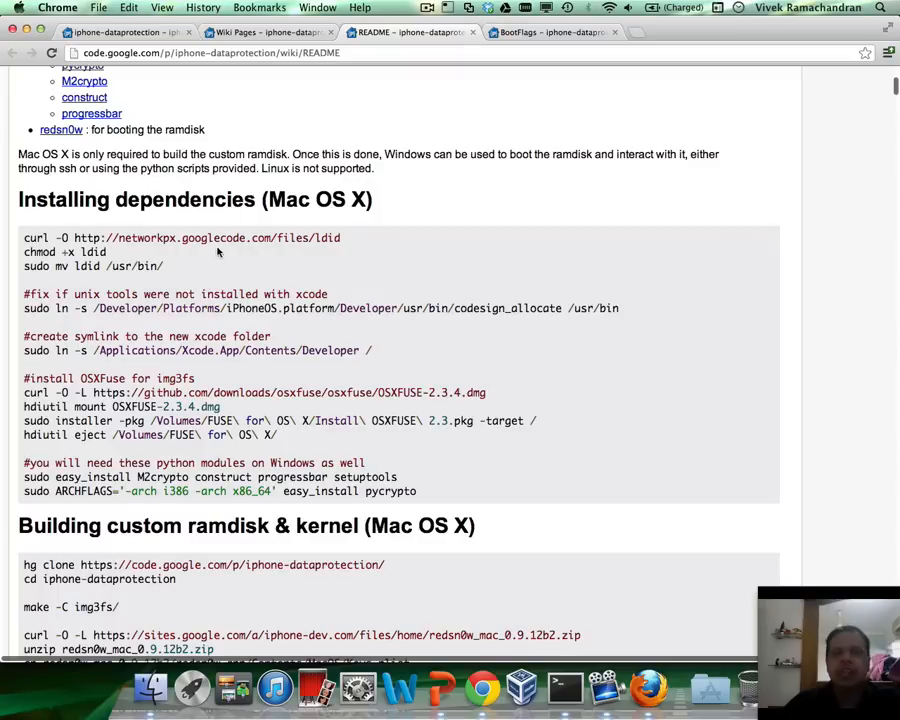
mouse_move(215, 261)
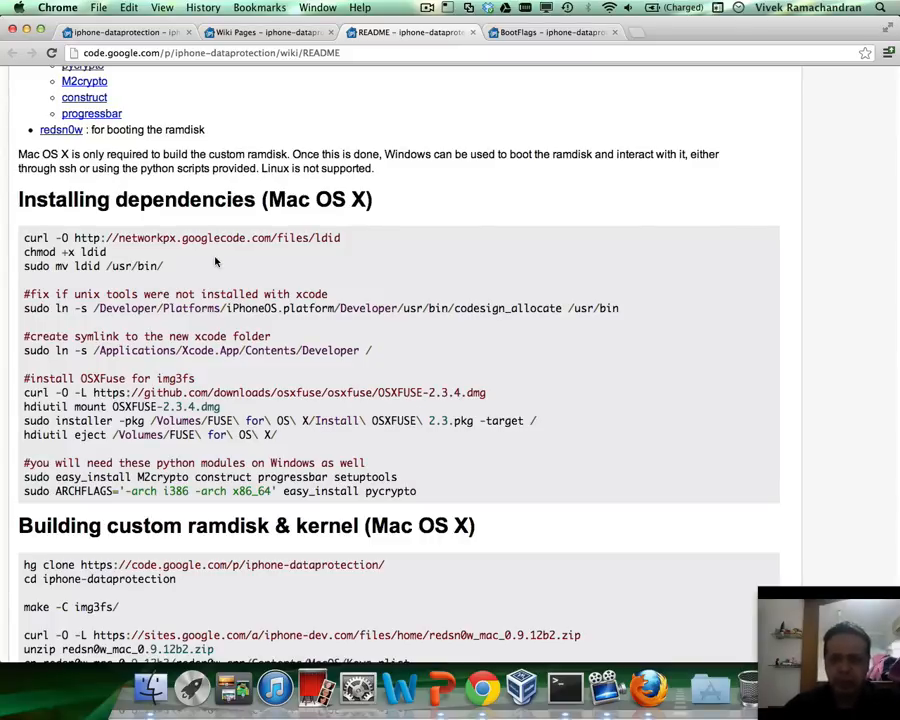
scroll("down", 3)
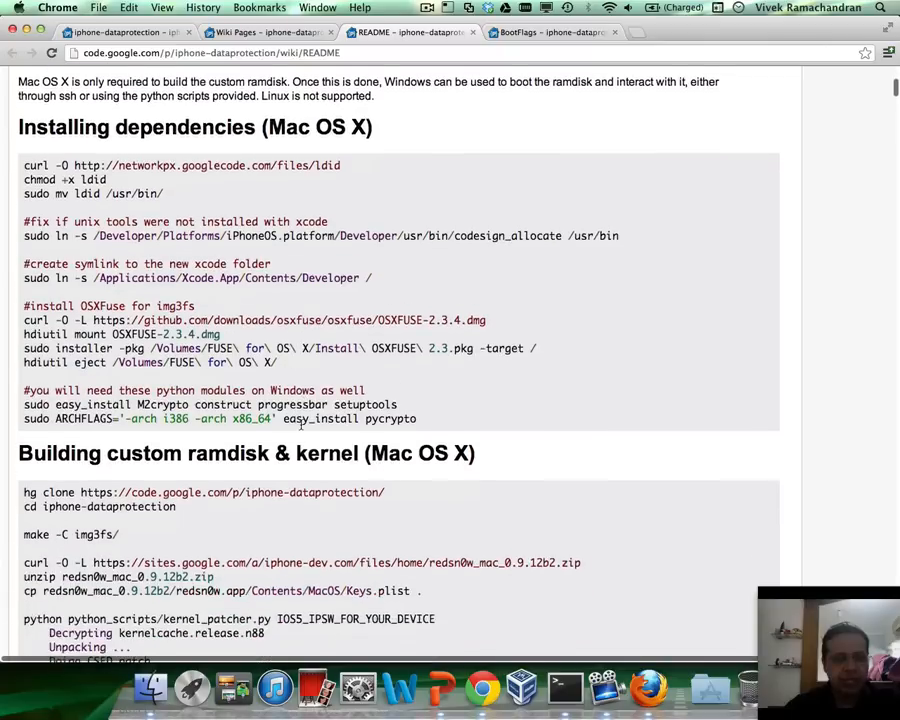
scroll("down", 3)
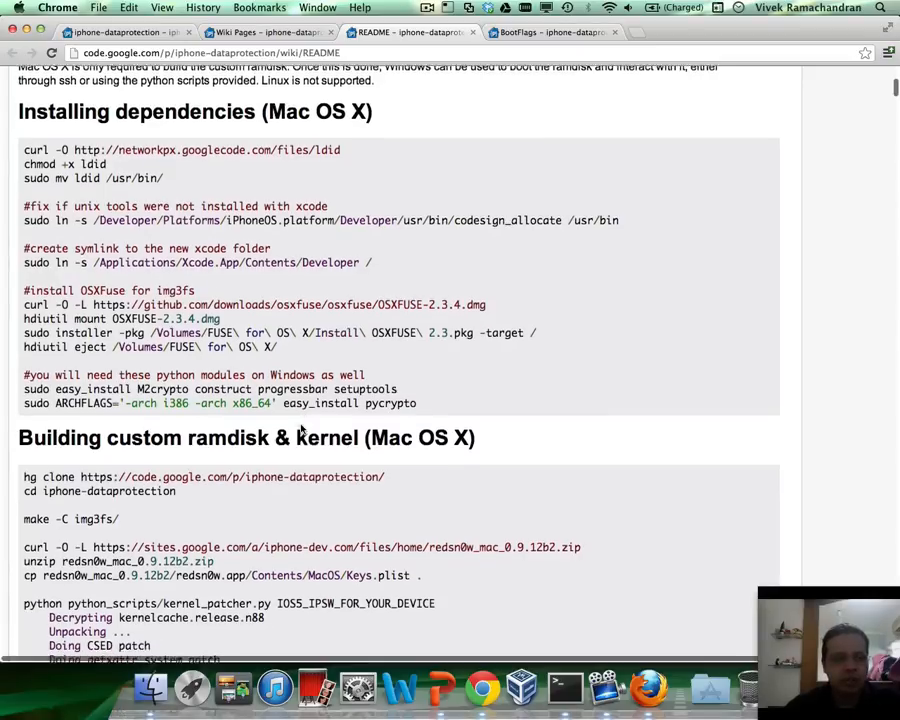
scroll("down", 3)
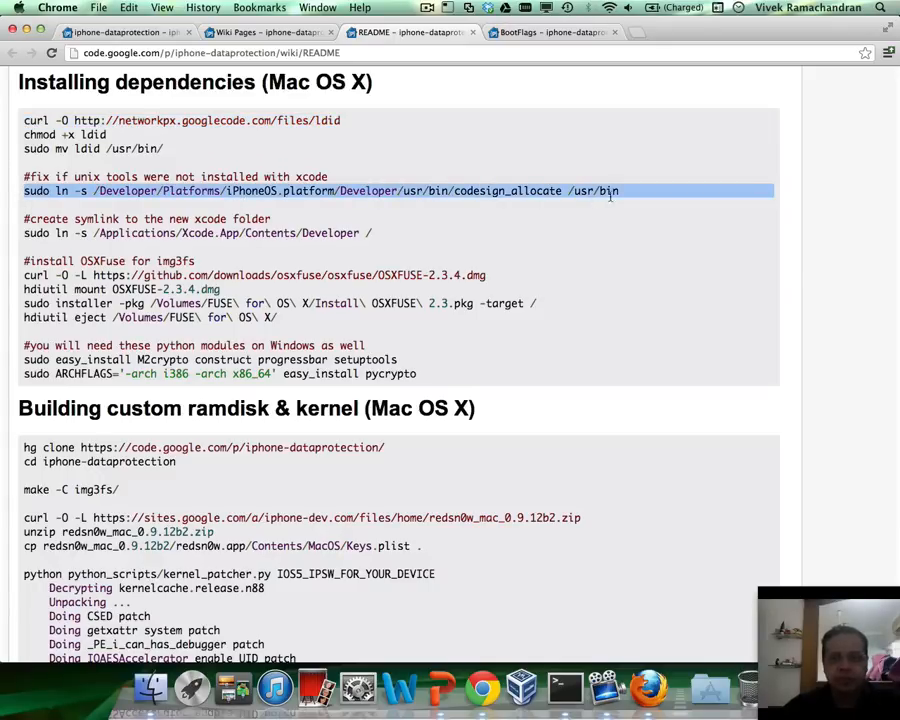
Step: Create the codesign_allocate and Developer symlinks with sudo ln -s, then curl OSXFUSE-2.3.4.dmg
key("cmd+tab")
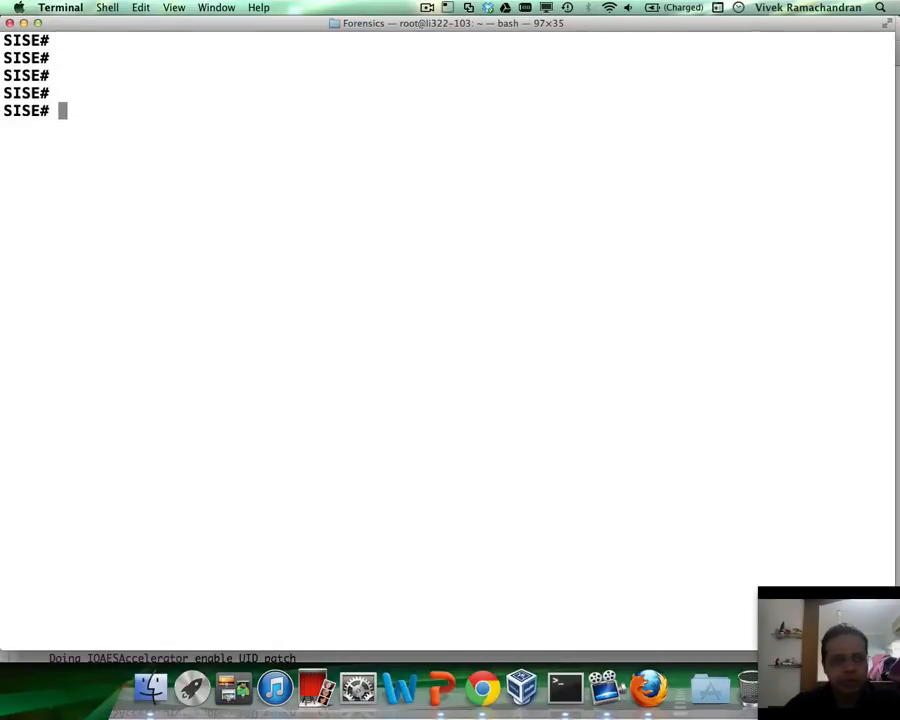
type("sudo ln -s /Developer/Platforms/iPhoneOS.platform/Developer/usr/bin/codesign_allocate /usr/bin")
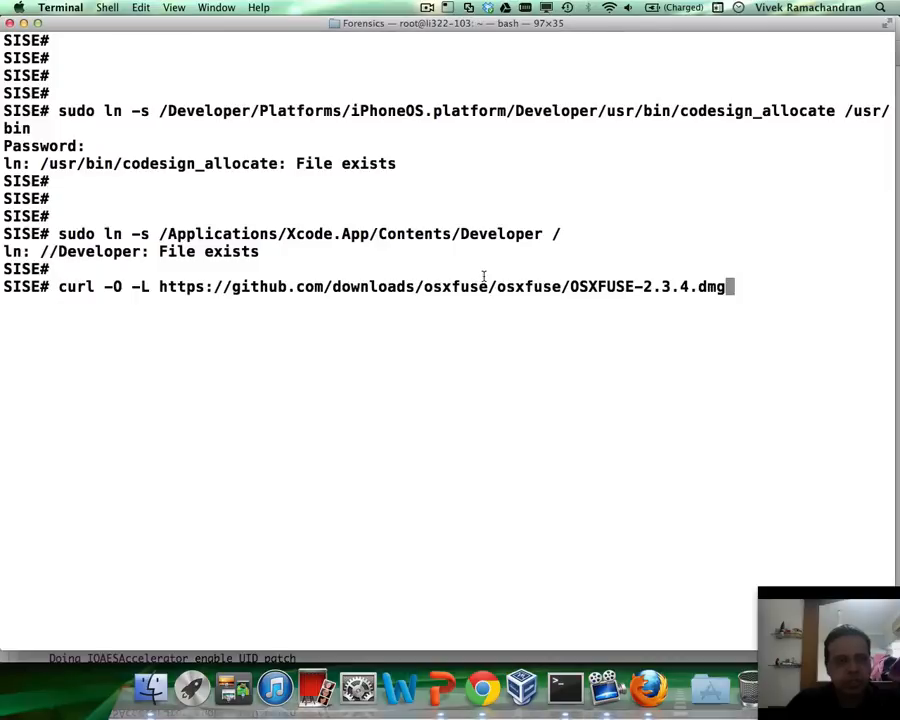
key("Return")
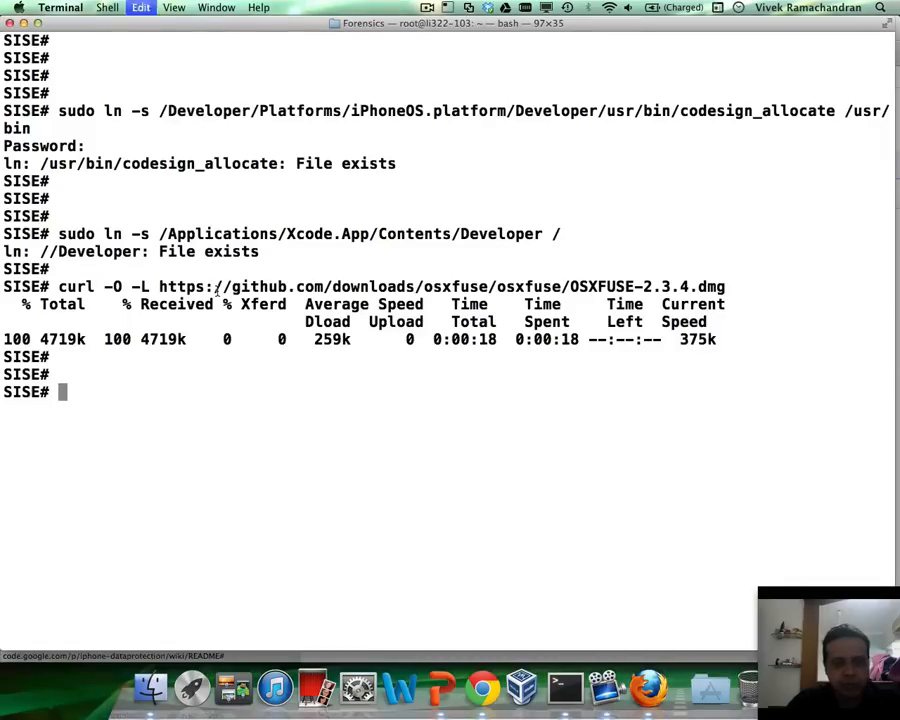
Step: Mount, install and eject OSXFUSE-2.3.4.dmg, then easy_install M2crypto, construct, progressbar and setuptools
type("hdiutil mount OSXFUSE-2.3.4.dmg")
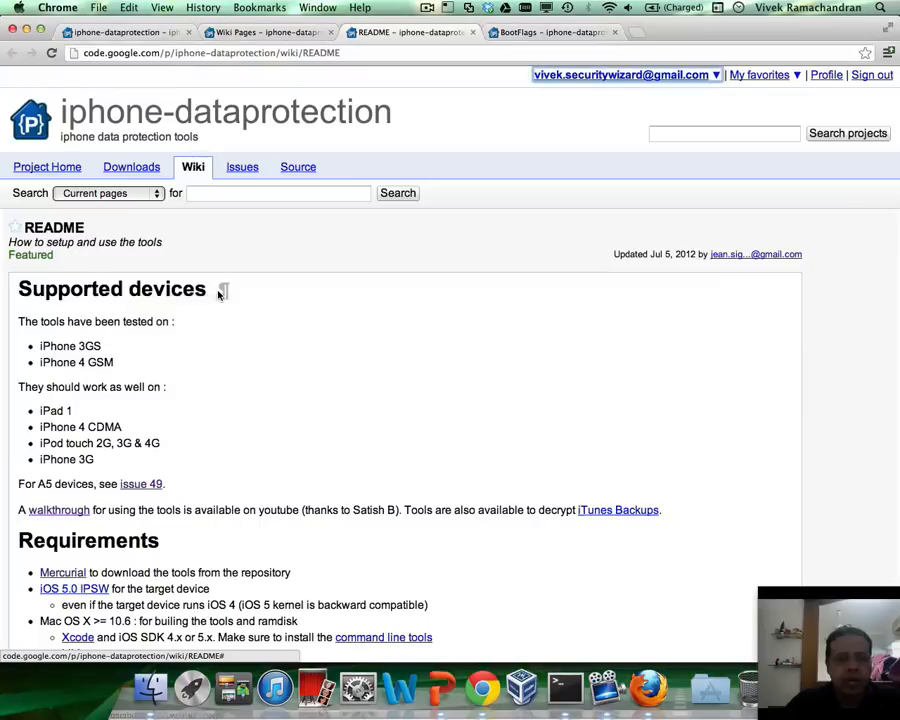
scroll("down", 3)
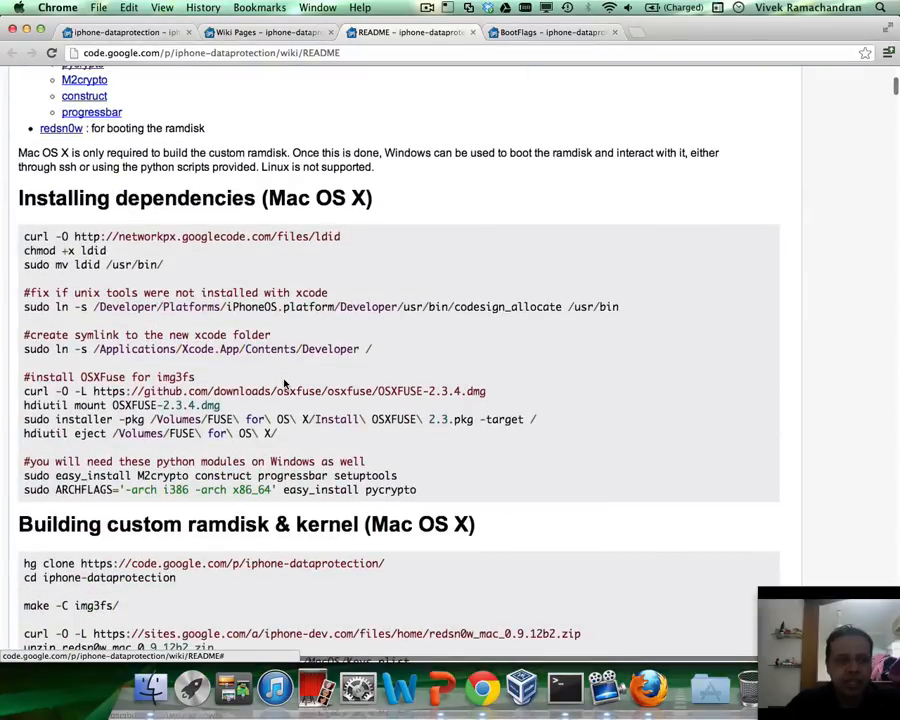
scroll("down", 3)
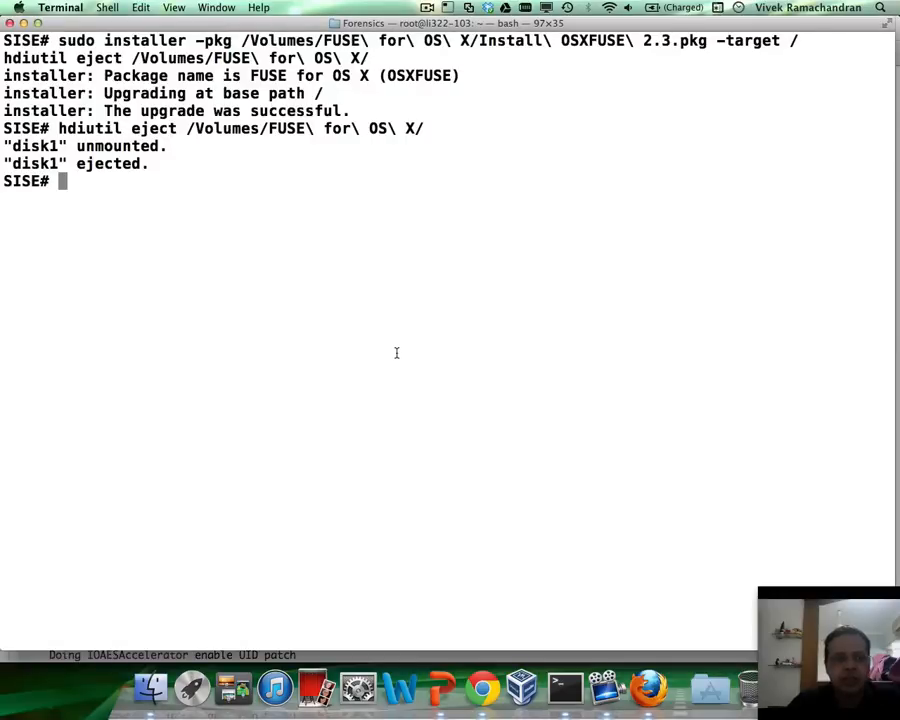
type("sudo easy_install M2crypto construct progressbar setuptools")
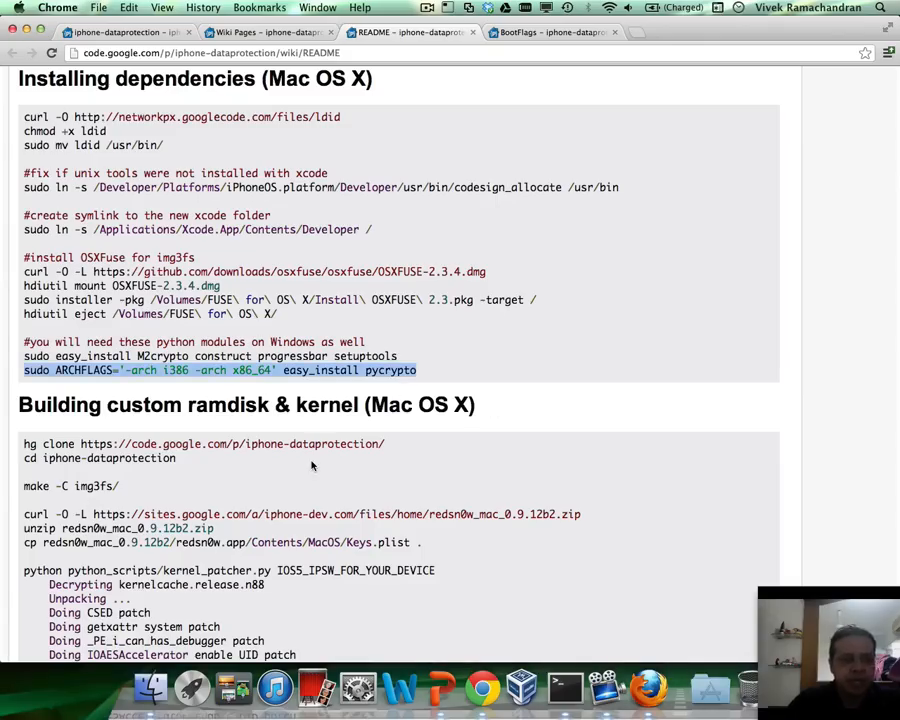
Step: Install pycrypto, hg clone iphone-dataprotection from Google Code, and build img3fs with make
scroll("down", 3)
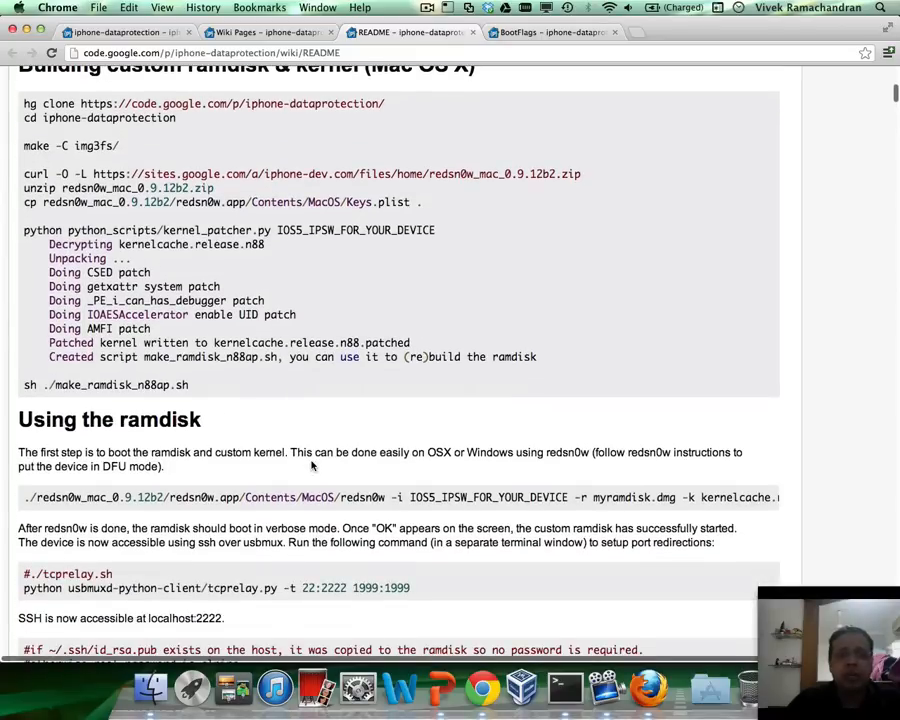
scroll("down", 3)
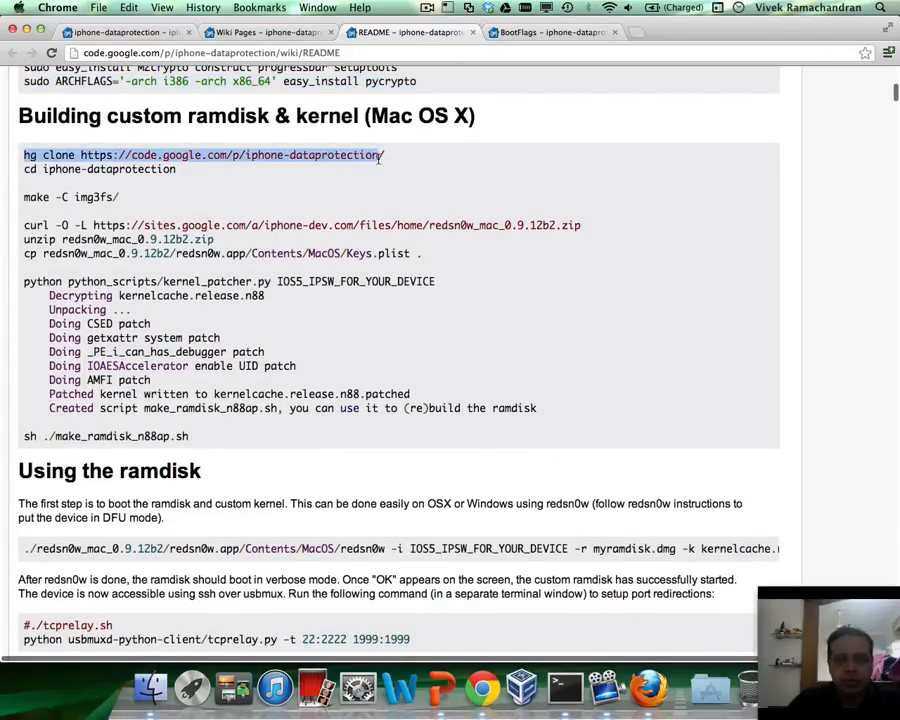
left_click(563, 687)
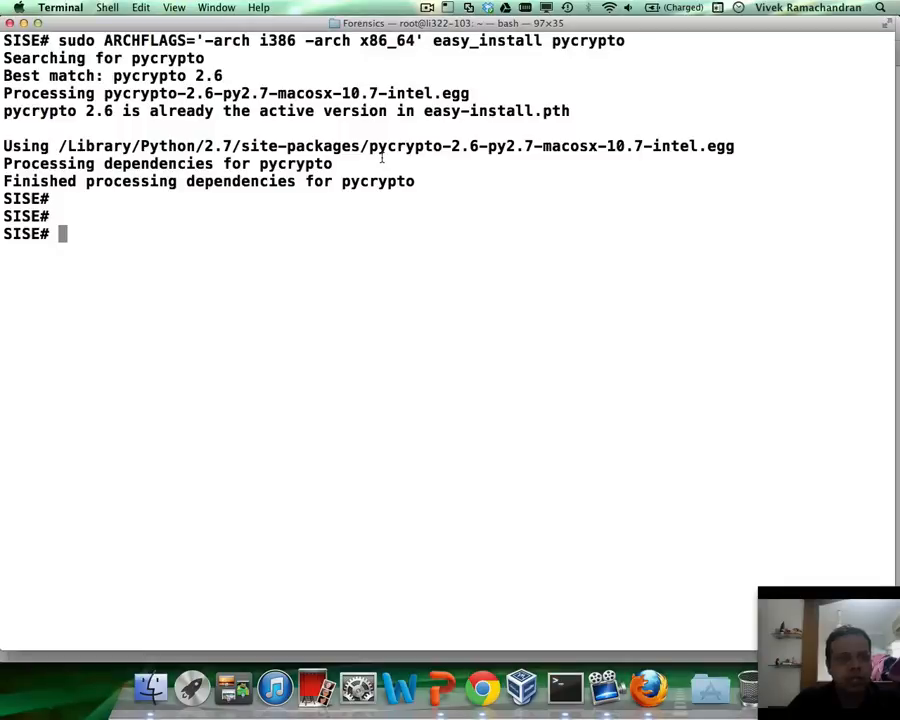
type("hg clone https://code.google.com/p/iphone-dataprotection/")
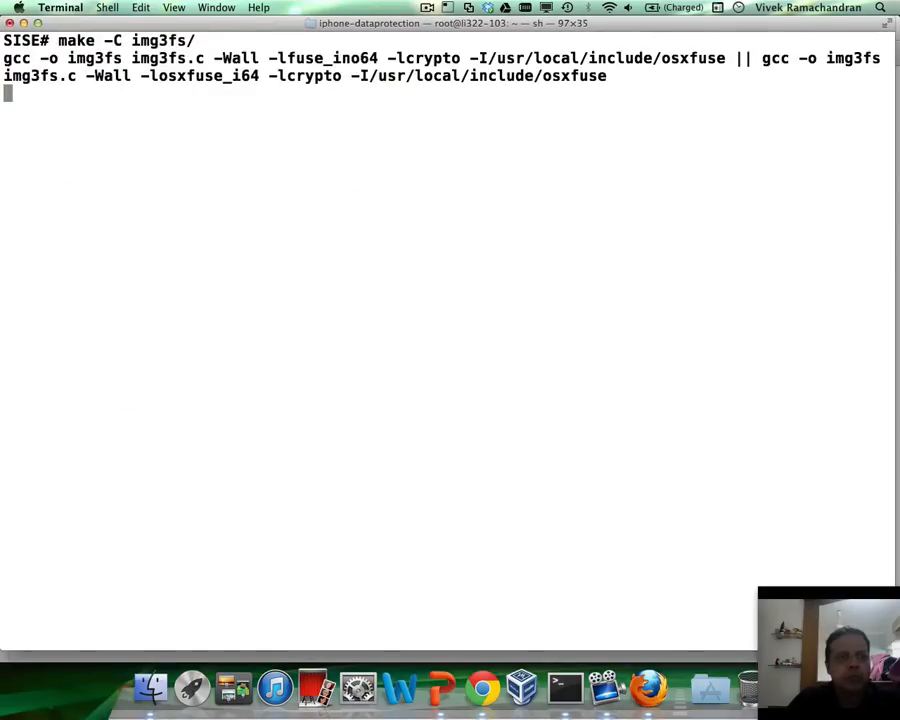
key("Return")
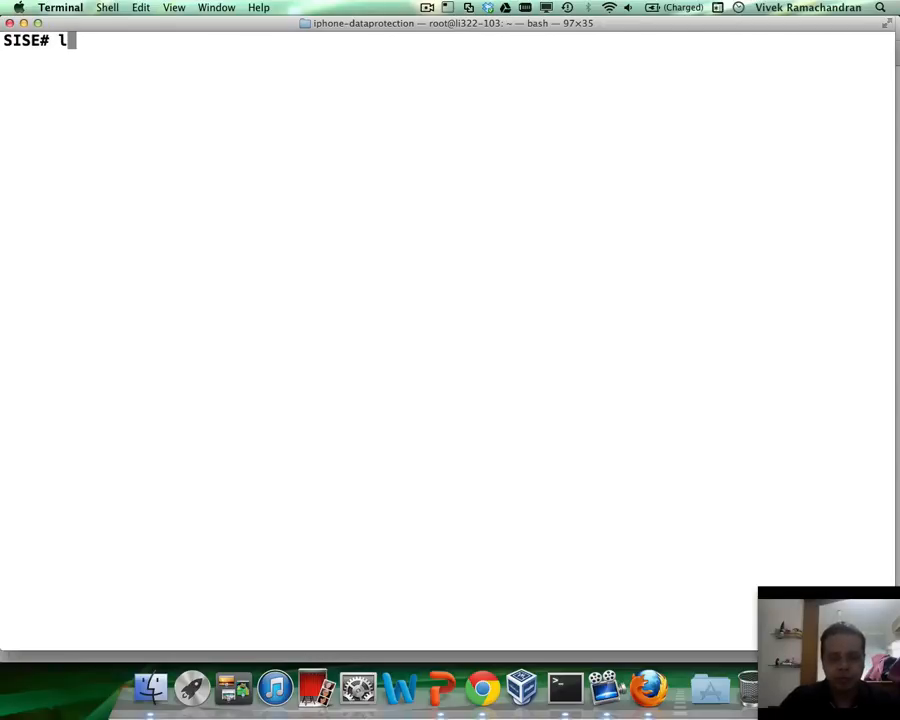
Step: Copy redsn0w_mac_0.9.15b3.zip into the project folder and unzip it
key("backspace")
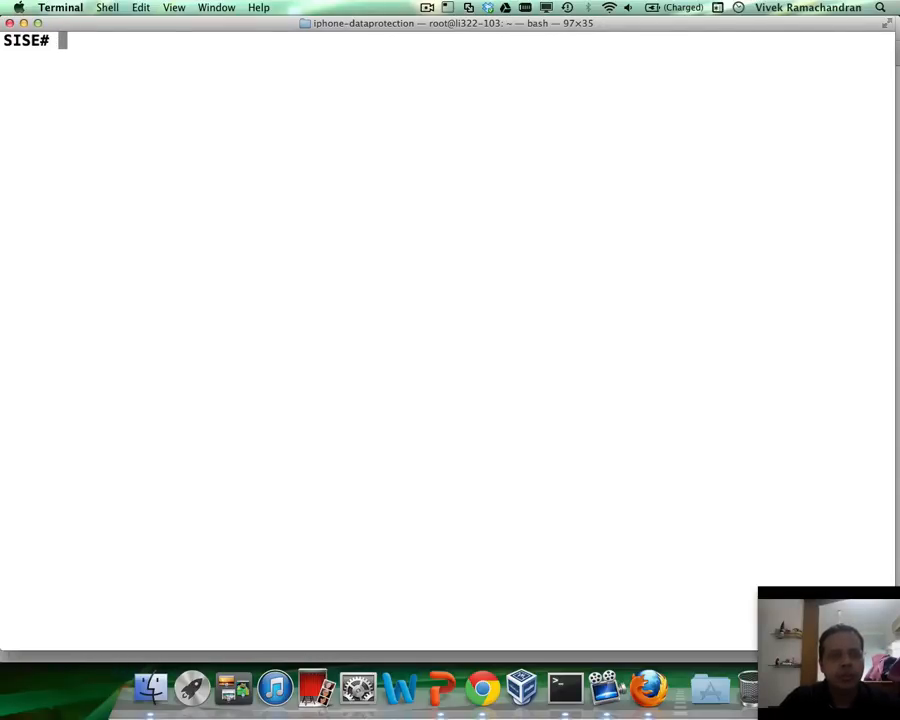
mouse_move(546, 240)
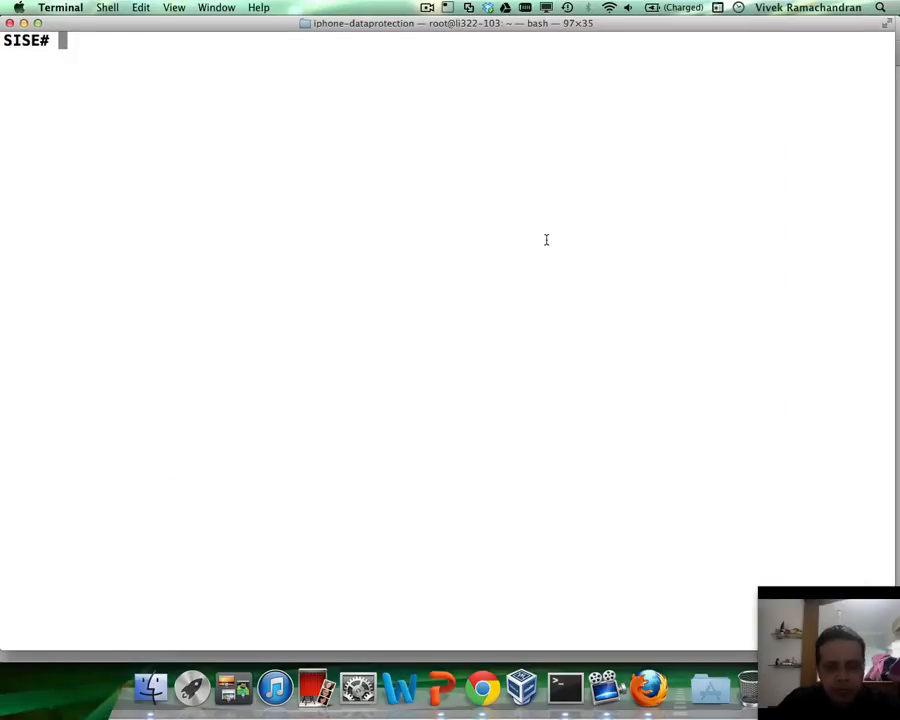
type("cp ../redsn0w_mac_0.9.15b3.zip")
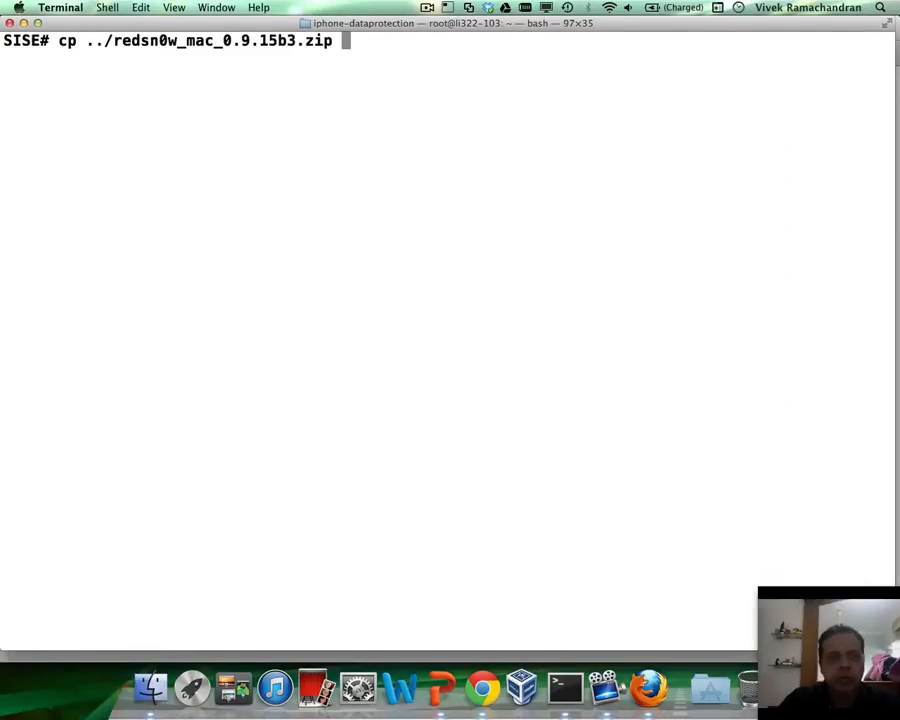
key("Return")
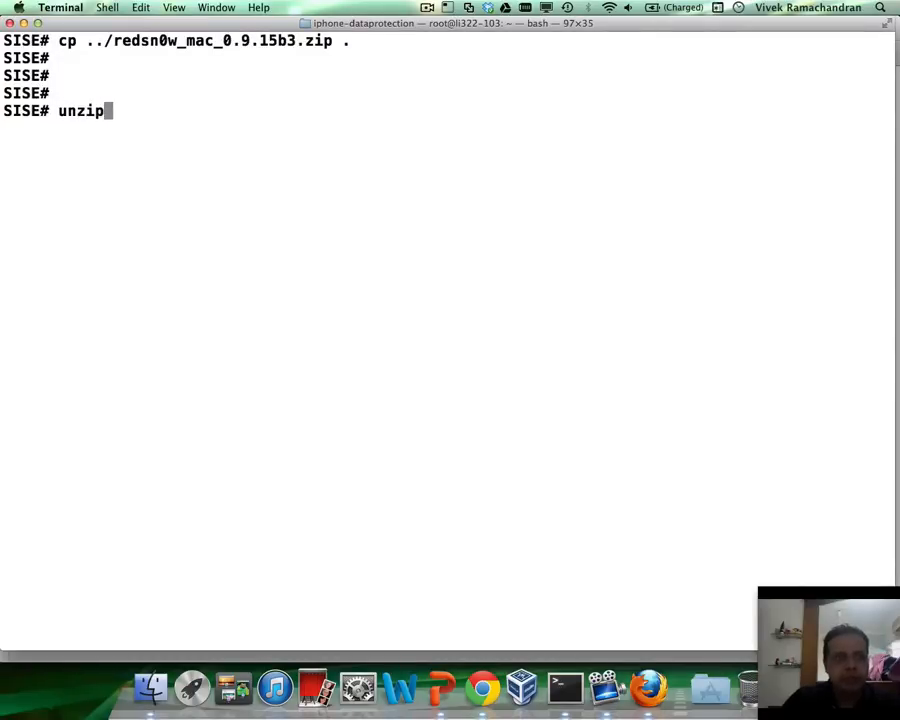
type("redsn0w_mac_0.9.15b3.zip")
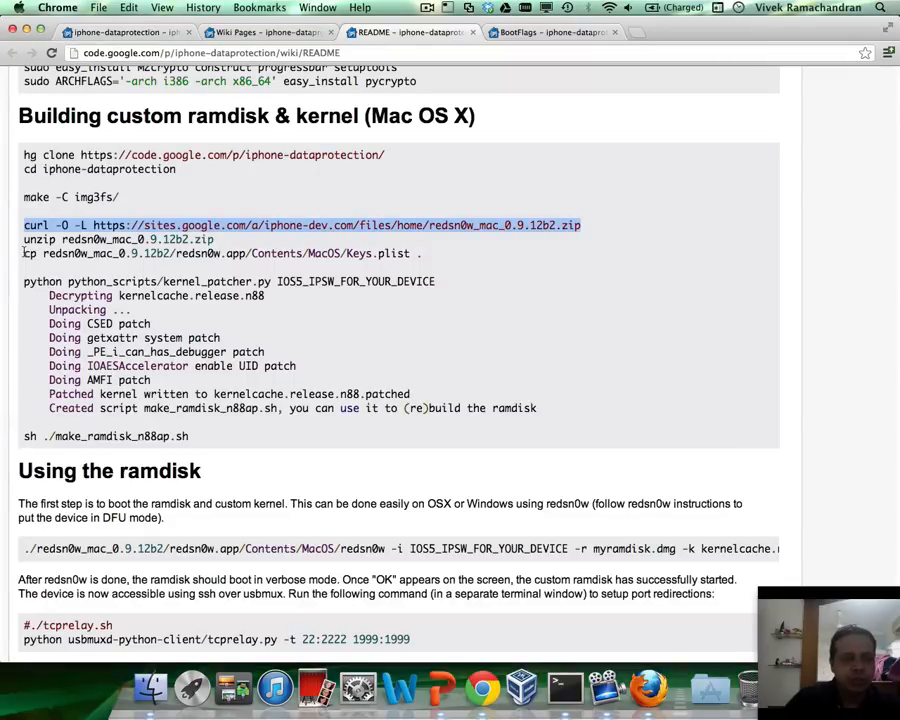
Step: Check the README's Keys.plist step and tab-complete the cp path to redsn0w.app's Keys.plist
left_click_drag(24, 225, 418, 253)
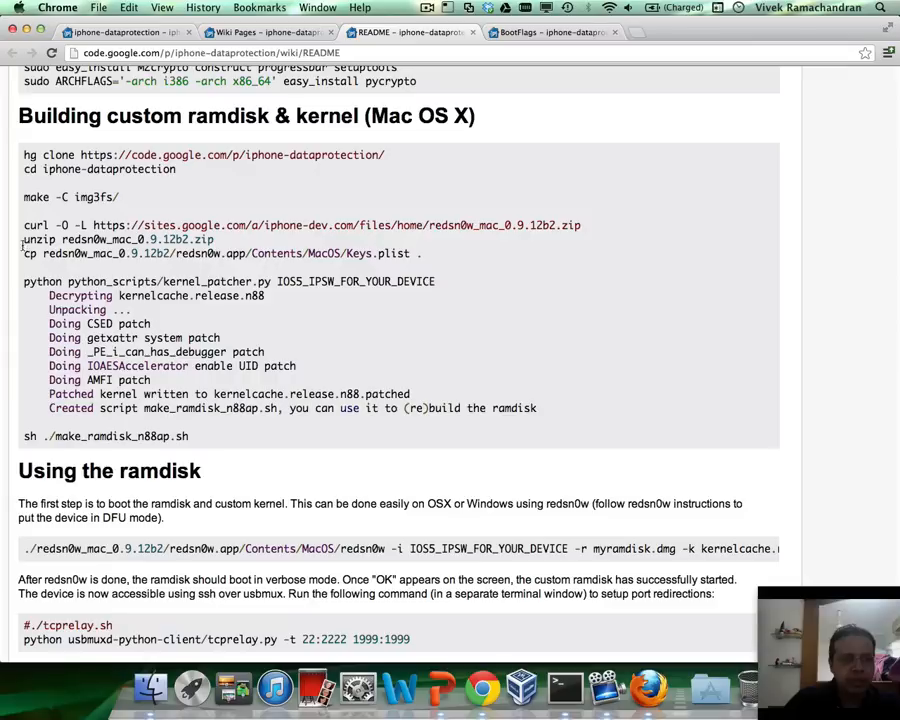
left_click_drag(24, 253, 165, 253)
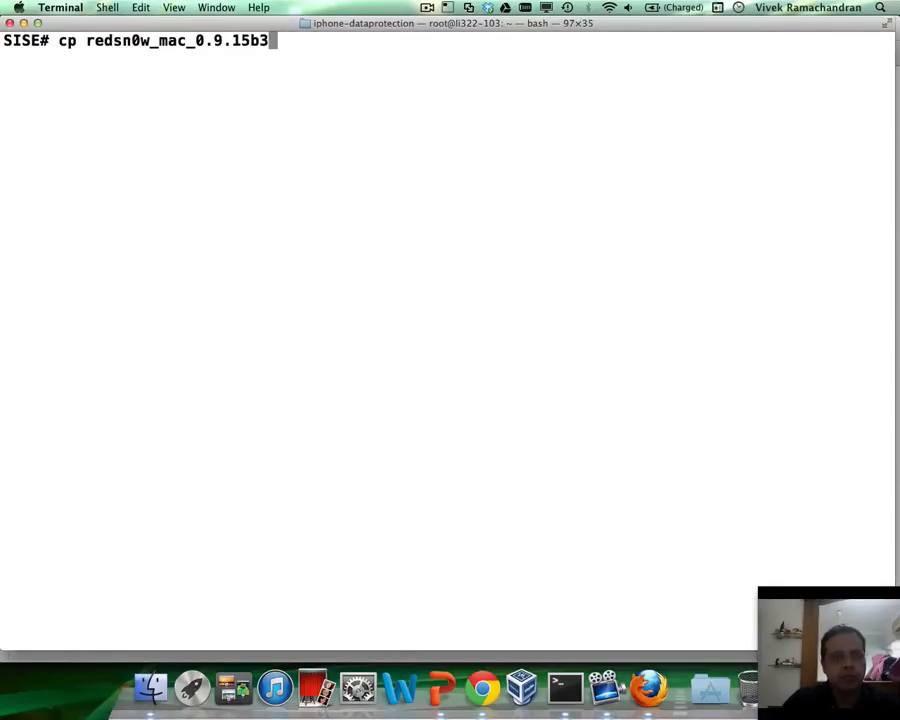
key("Tab")
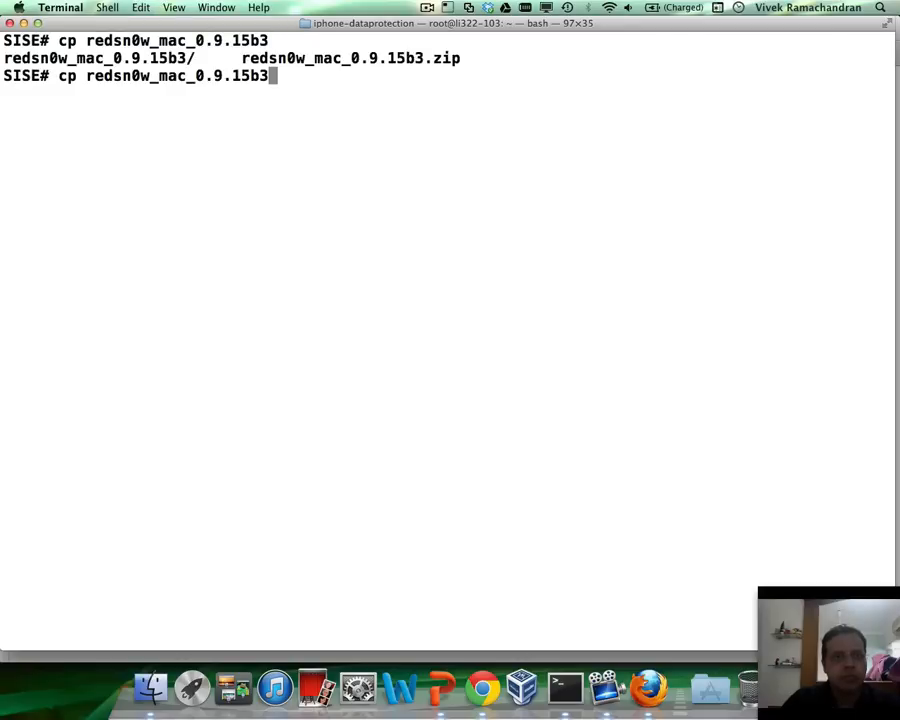
type("/")
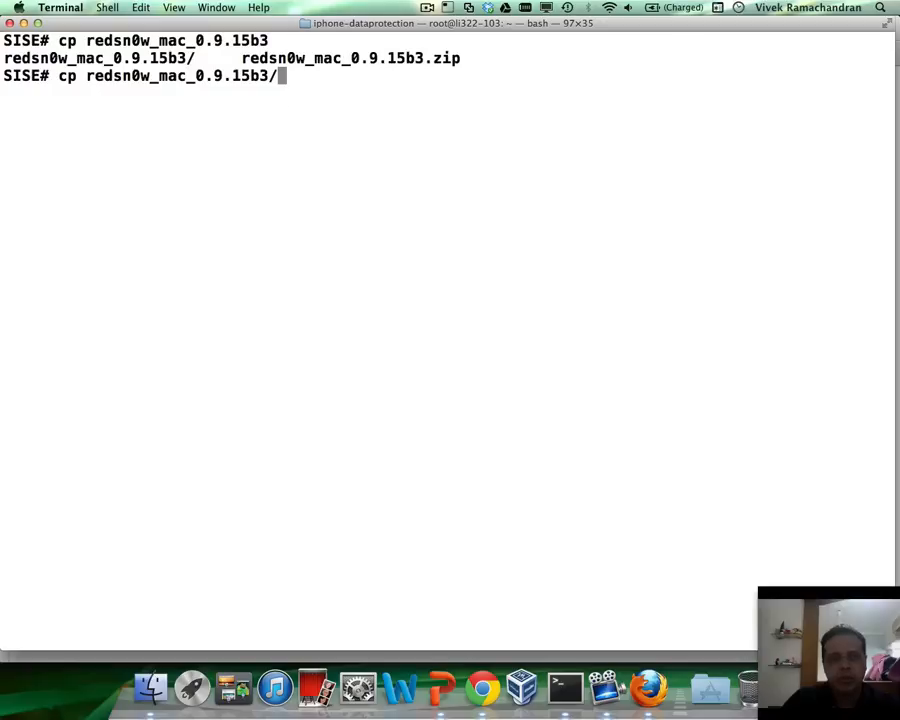
key("Tab")
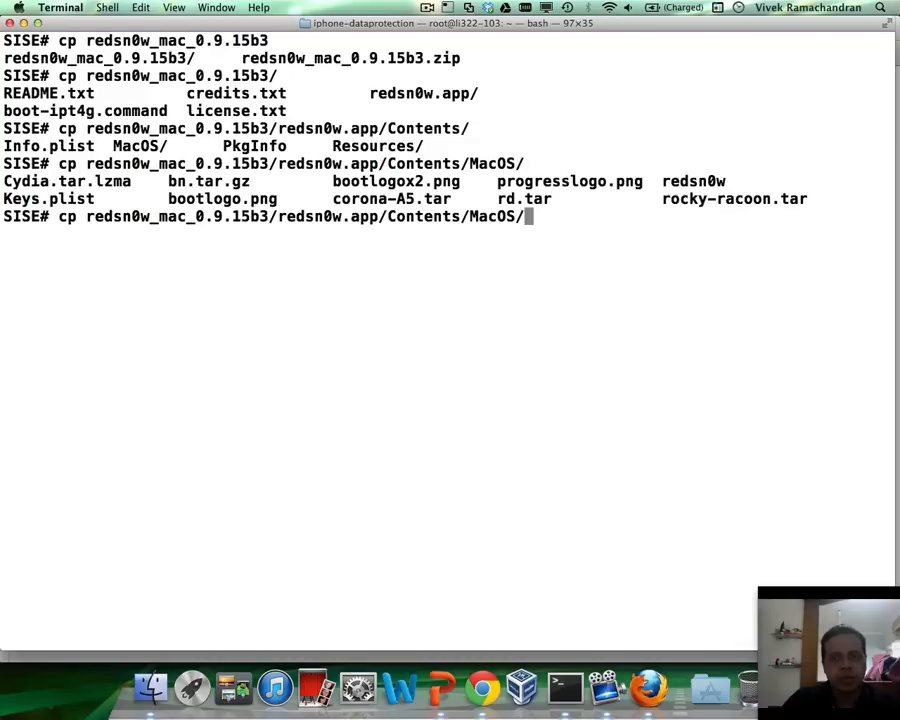
type("Keys.plist")
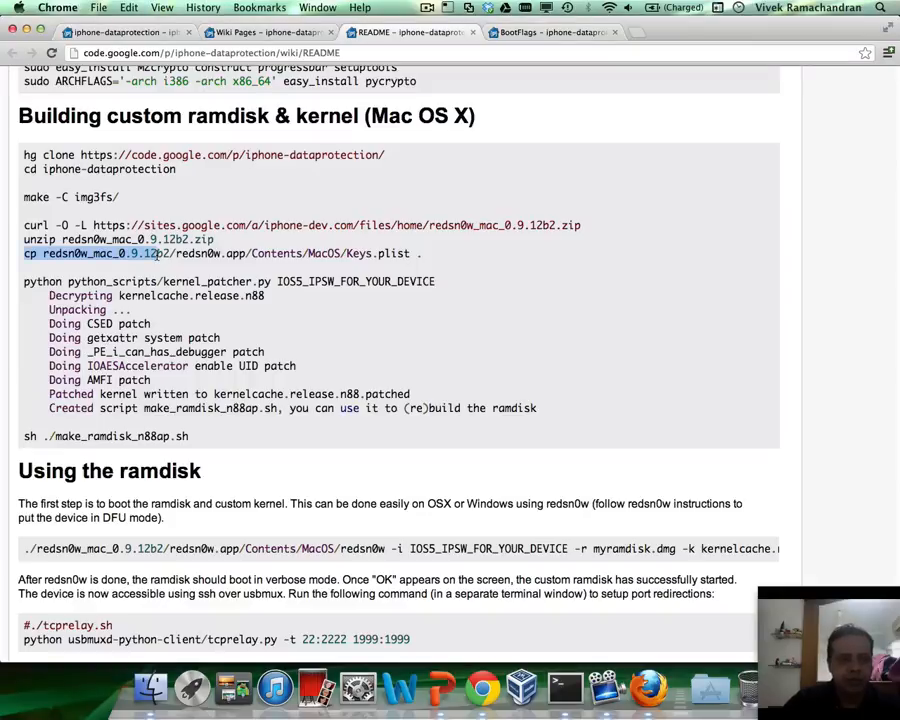
left_click(95, 268)
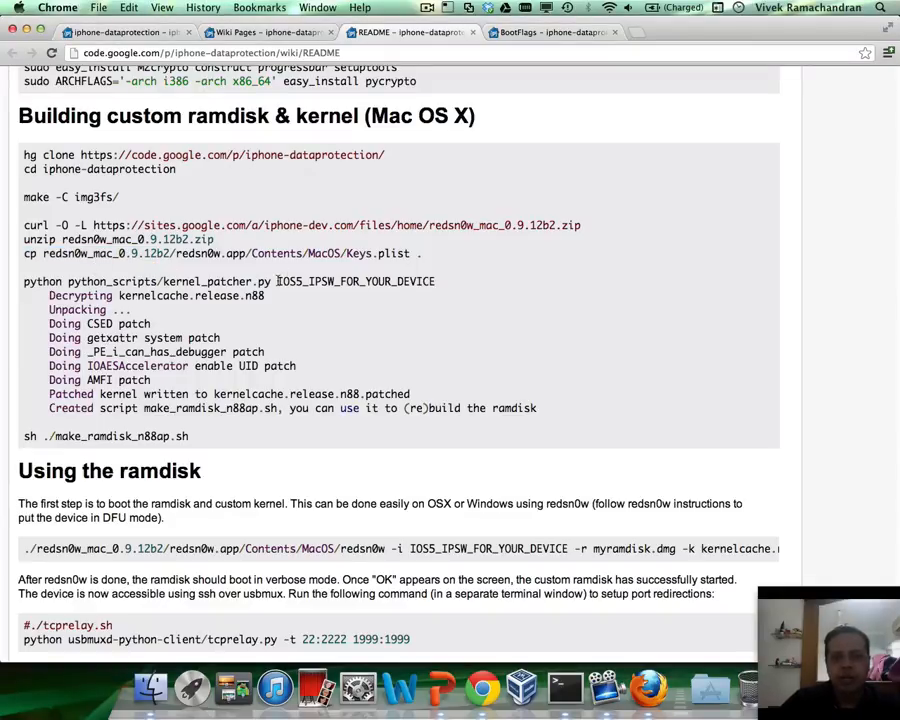
Step: Copy Keys.plist here and move iPhone3,1_5.1.1_9B206_Restore.ipsw into the working folder
double_click(356, 281)
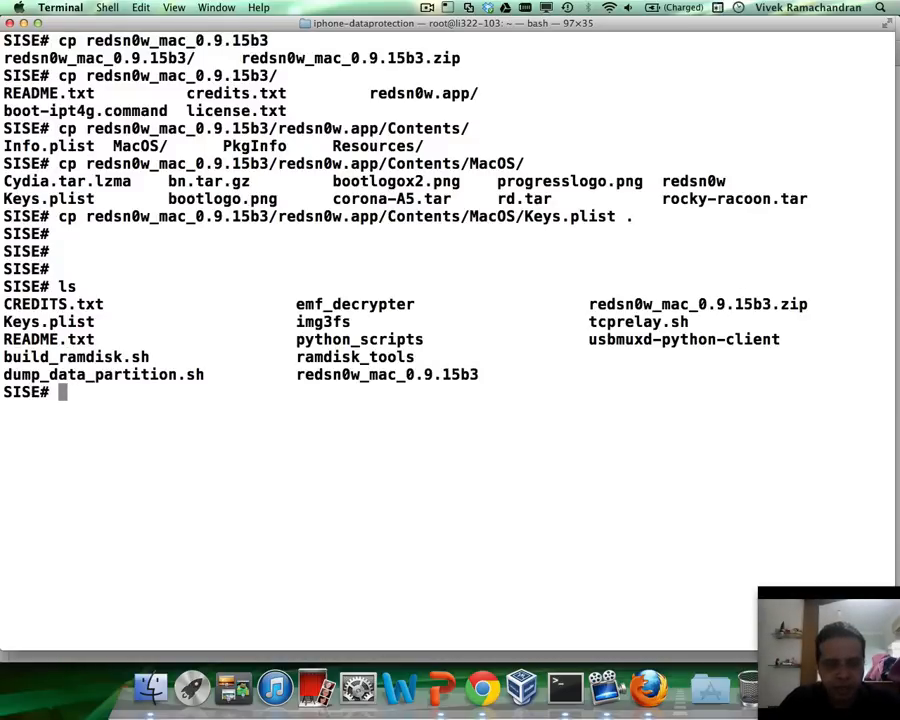
type("mv ../iPhone3,1_5.1.1_9B206_Restore.ipsw .")
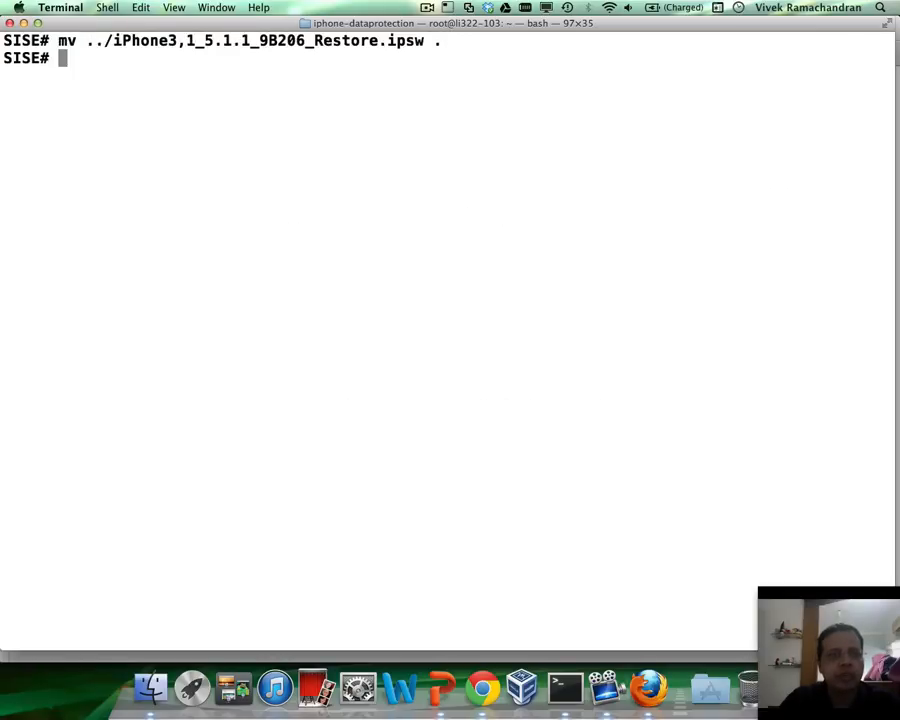
Step: Run kernel_patcher.py on iPhone3,1_5.1.1_9B206_Restore.ipsw and select the generated make_ramdisk_n90ap.sh name
type("ls")
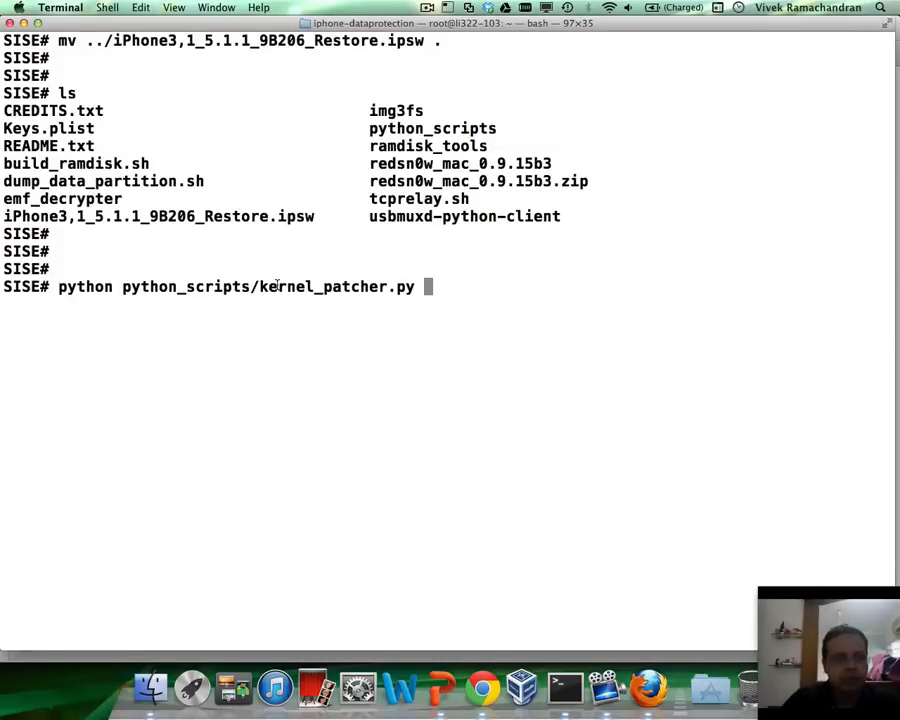
type("iPhone3,1_5.1.1_9B206_Restore.ipsw")
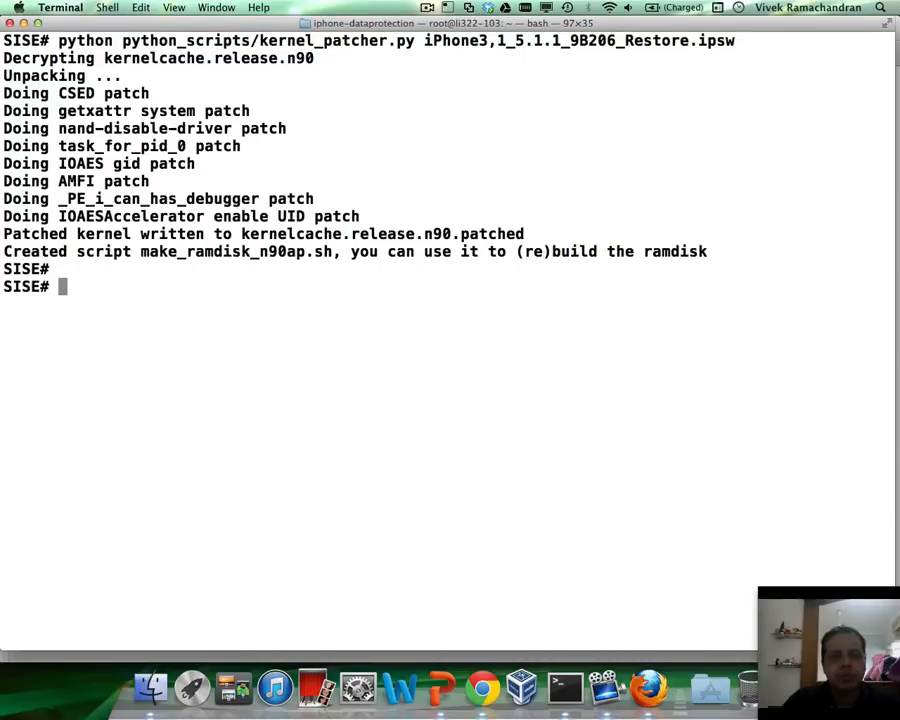
key("enter")
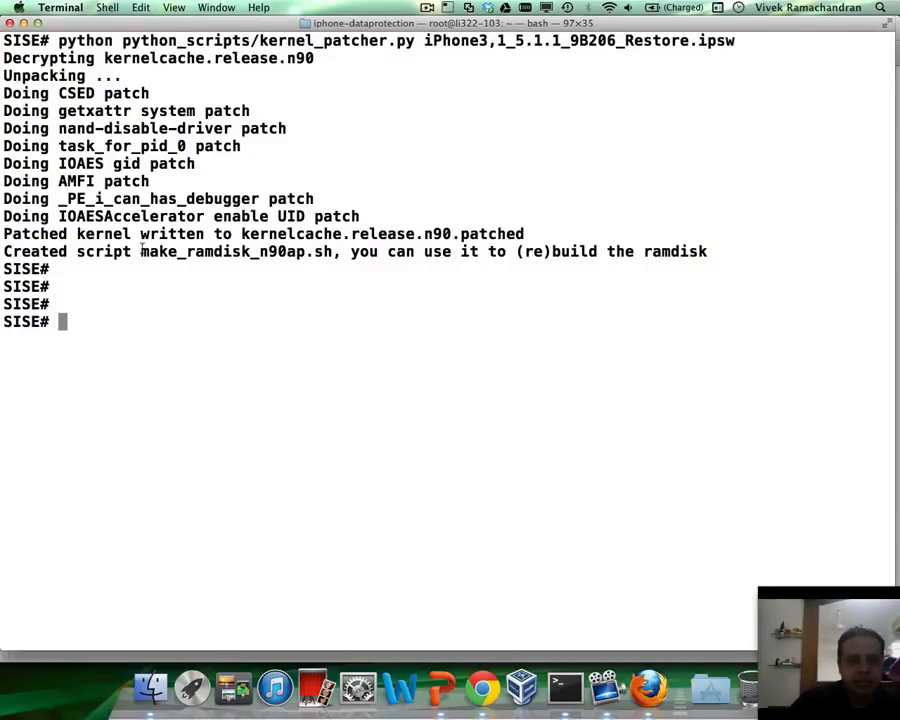
double_click(235, 251)
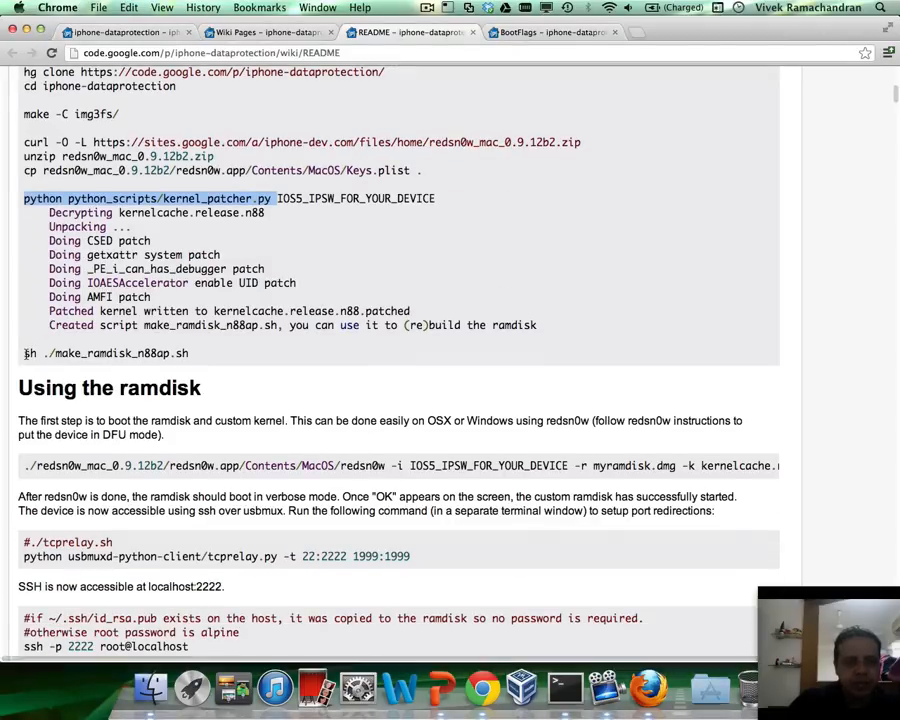
Step: Make make_ramdisk_n90ap.sh executable with chmod and run it with sh
left_click(563, 687)
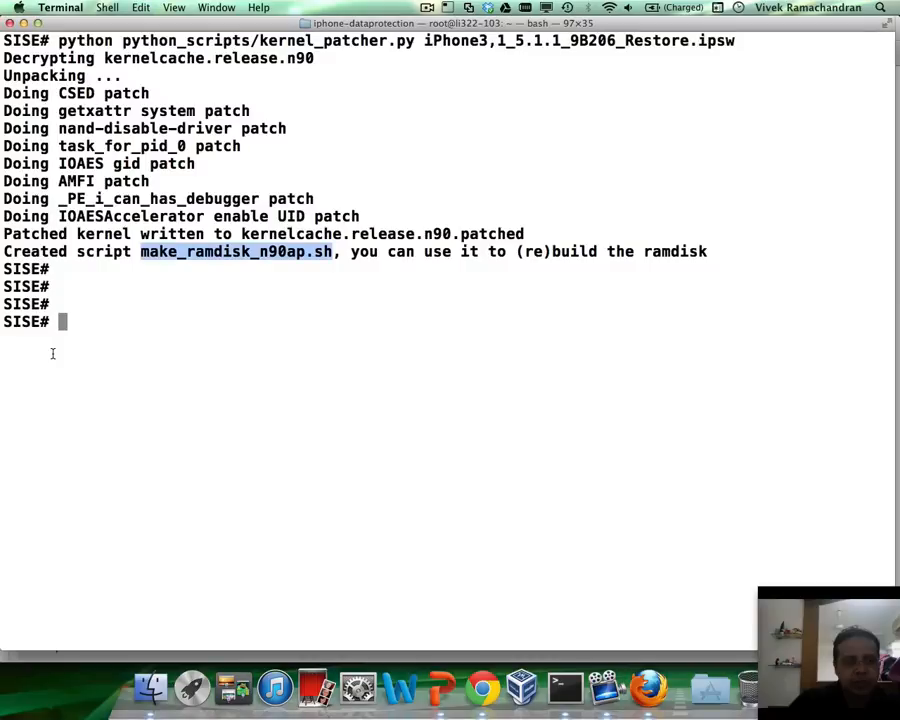
type("chmod +ax make_ramdisk_n90ap.sh")
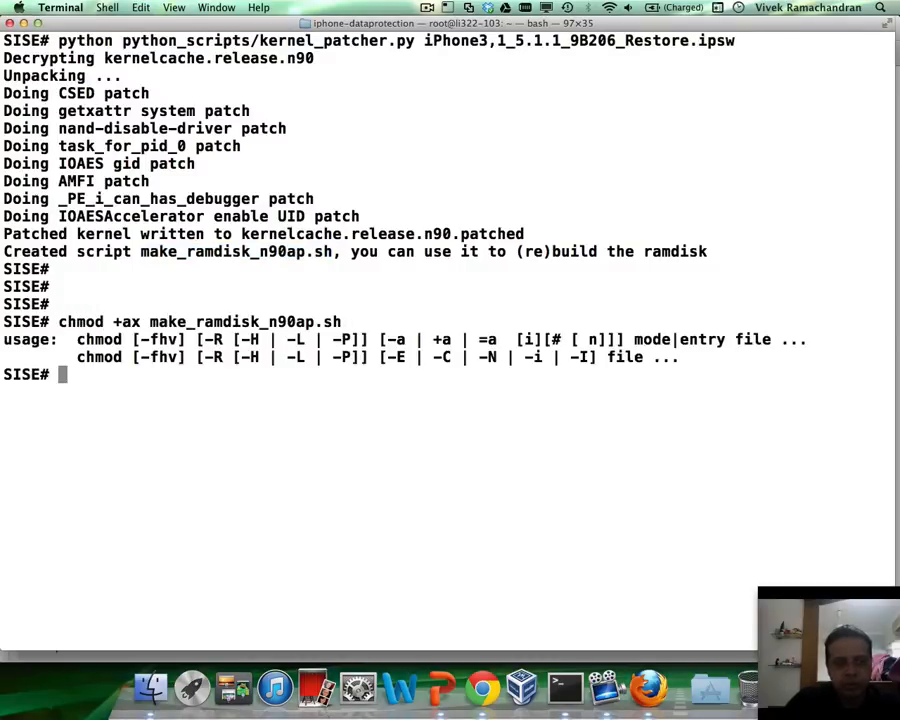
type("chmod +ax make_ramdisk_n90ap.sh")
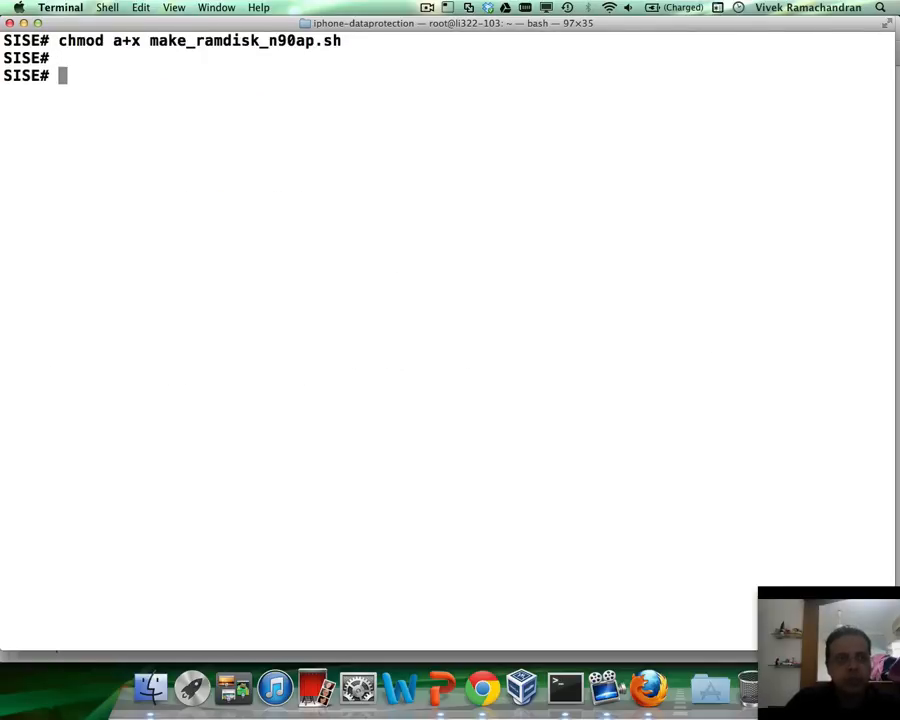
type("sh ./make_ramdisk_n90ap.sh")
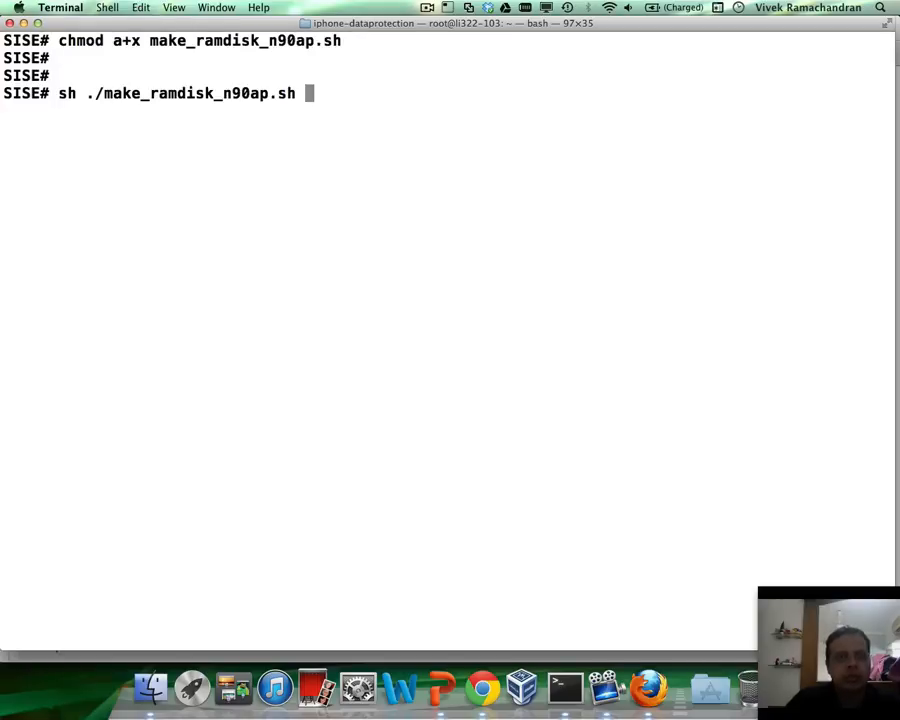
key("Return")
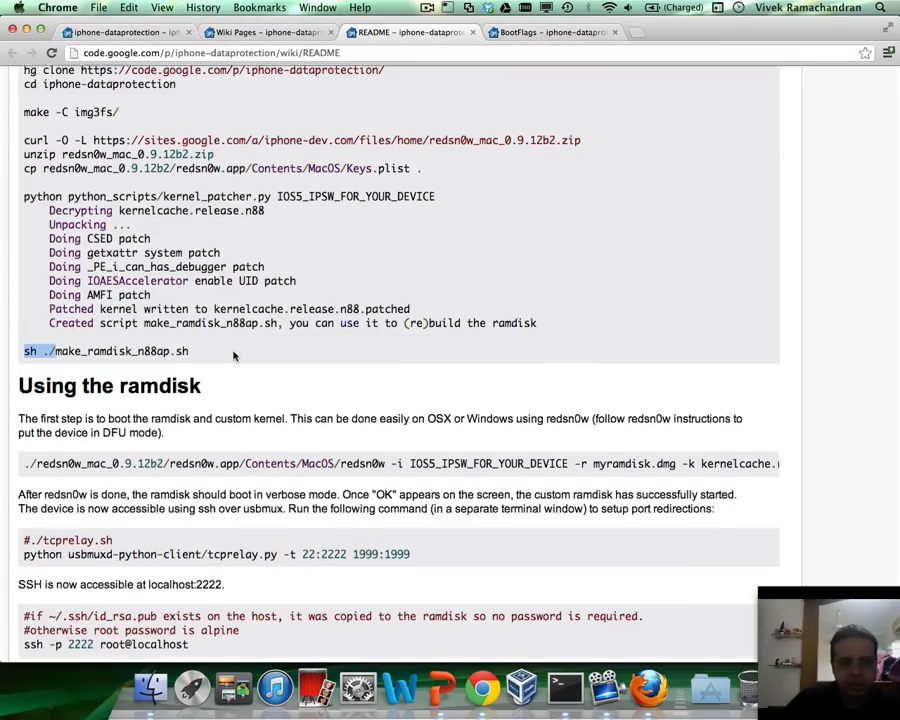
Step: Scroll through the ramdisk build output to the printed redsn0w boot command for myramdisk_n90ap.dmg
scroll("down", 3)
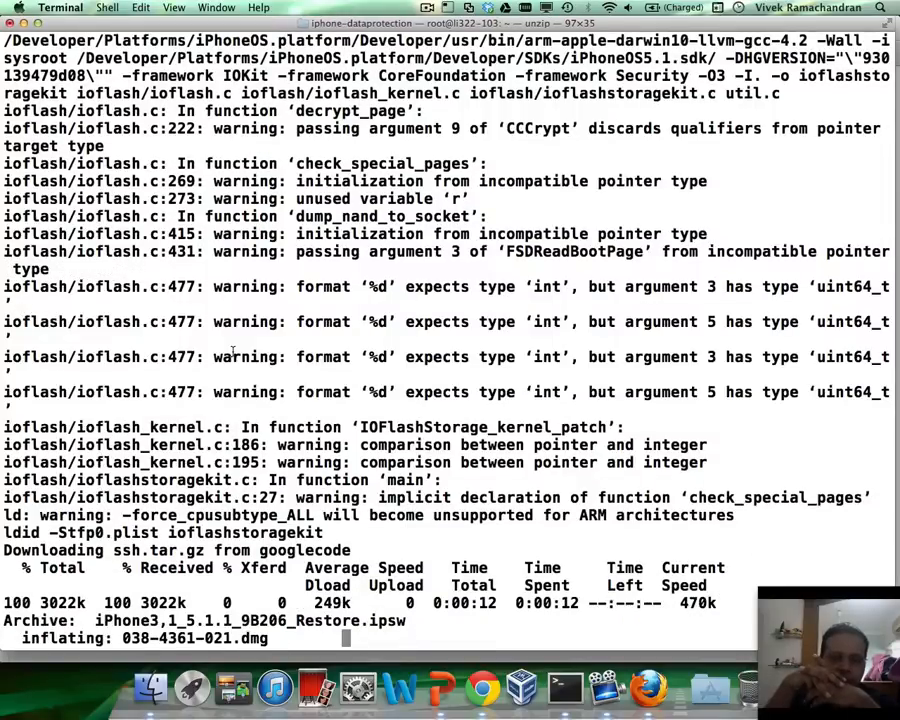
scroll("down", 3)
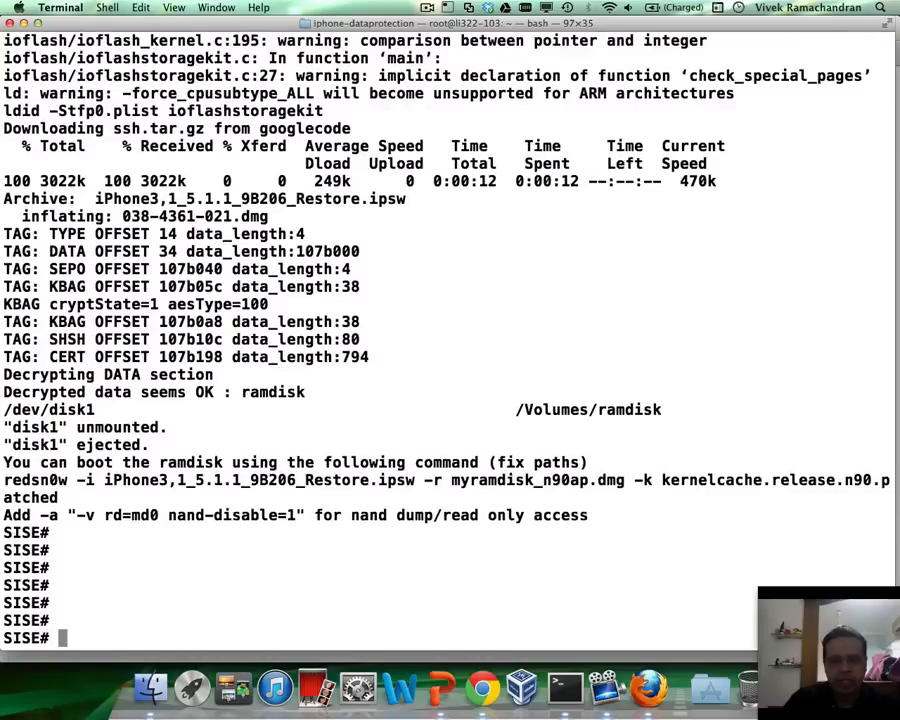
scroll("down", 3)
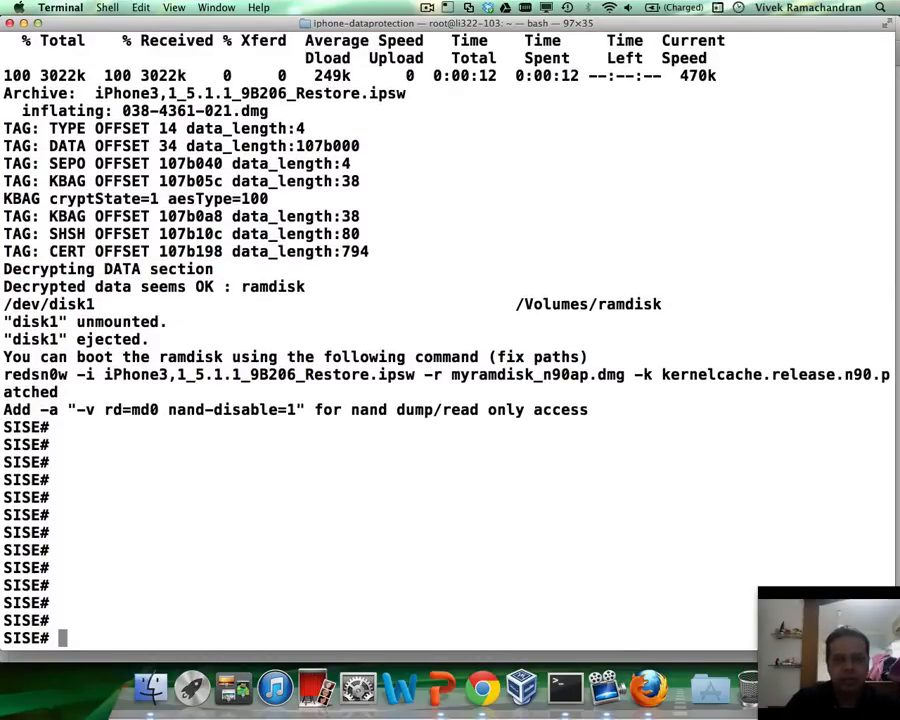
Step: List sizes of myramdisk_n90ap.dmg (16M) and kernelcache.release.n90.patched (11M), then select the redsn0w command
type("ls")
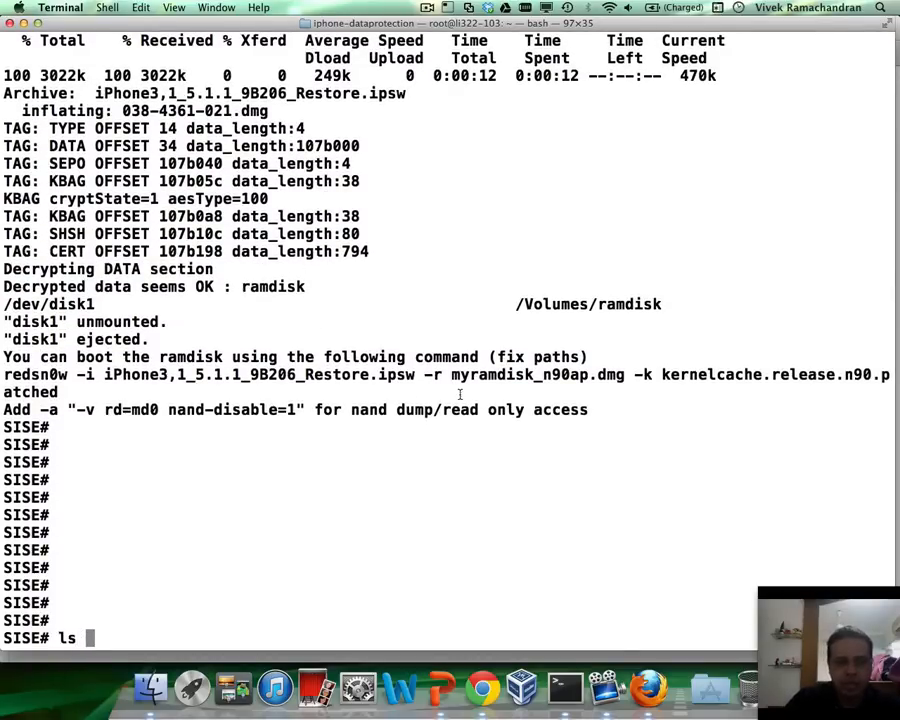
type("myramdisk_n90ap.dmg -lh")
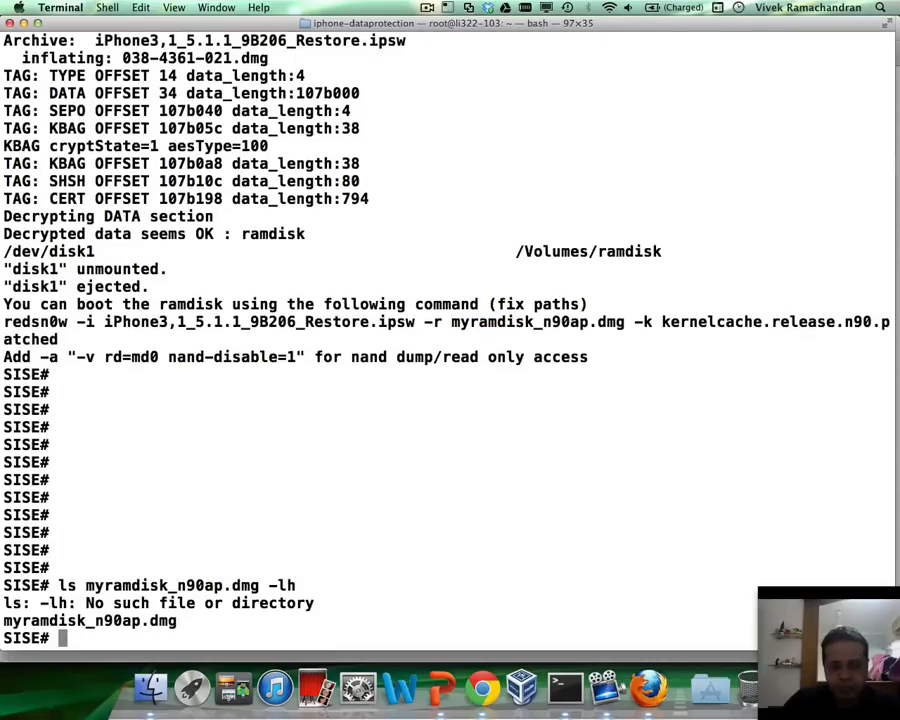
type("ls myramdisk_n90ap.dmg")
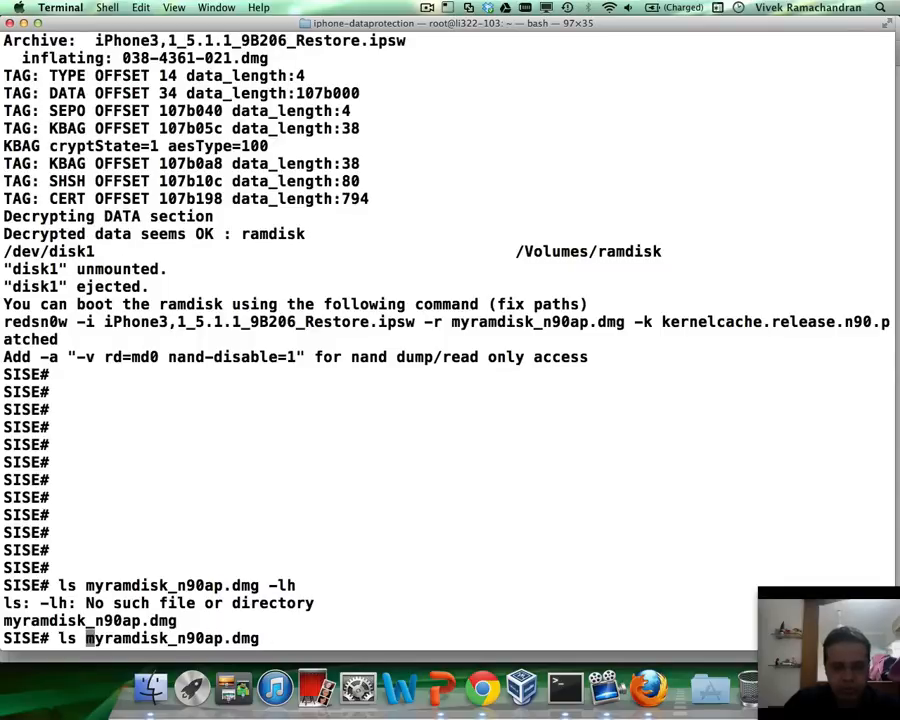
key("Return")
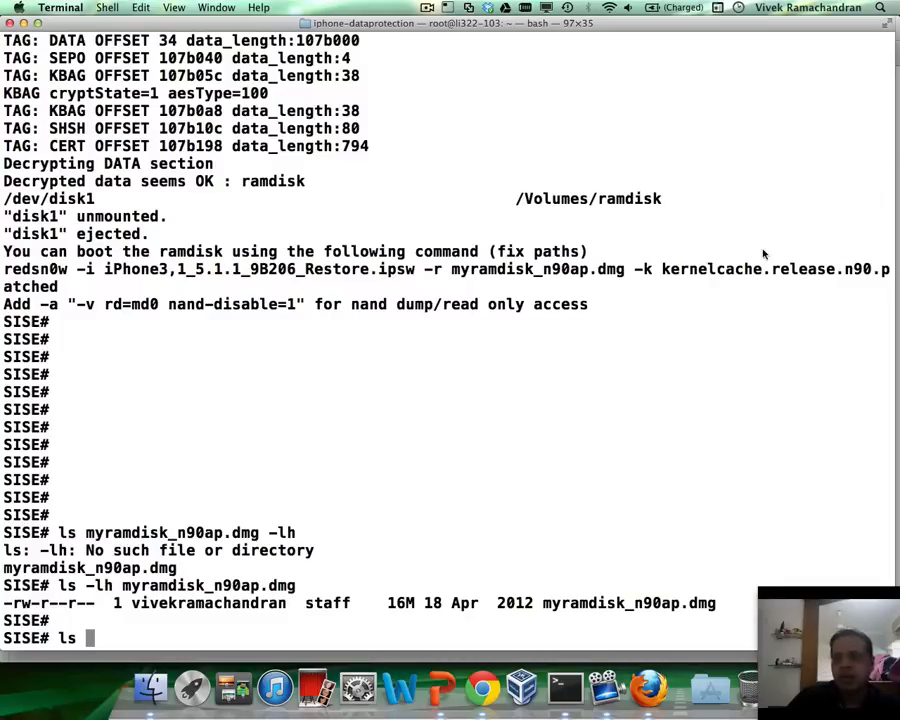
double_click(712, 268)
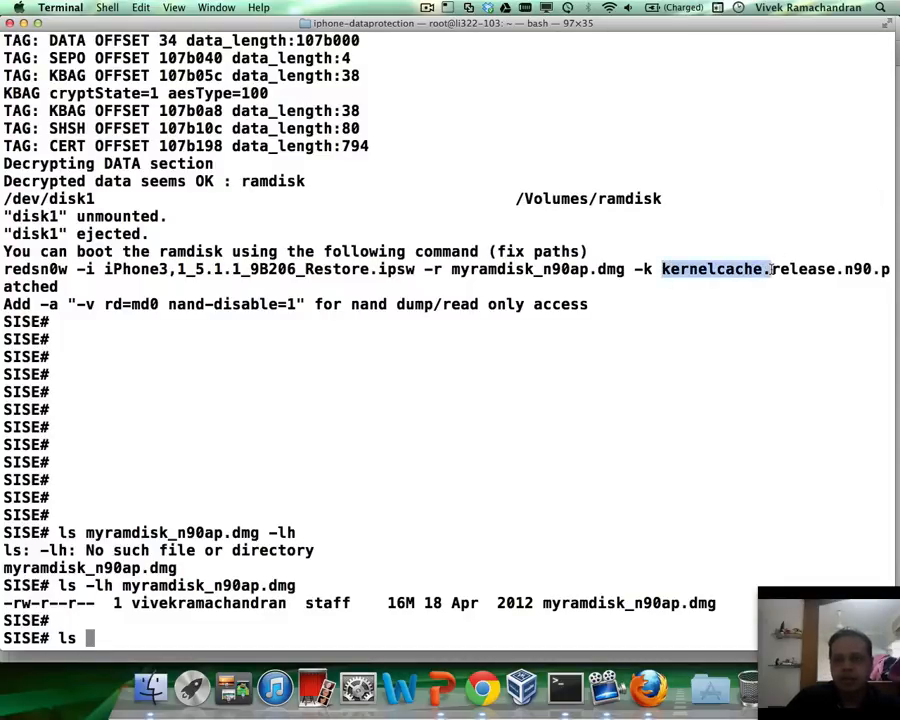
type("-lh")
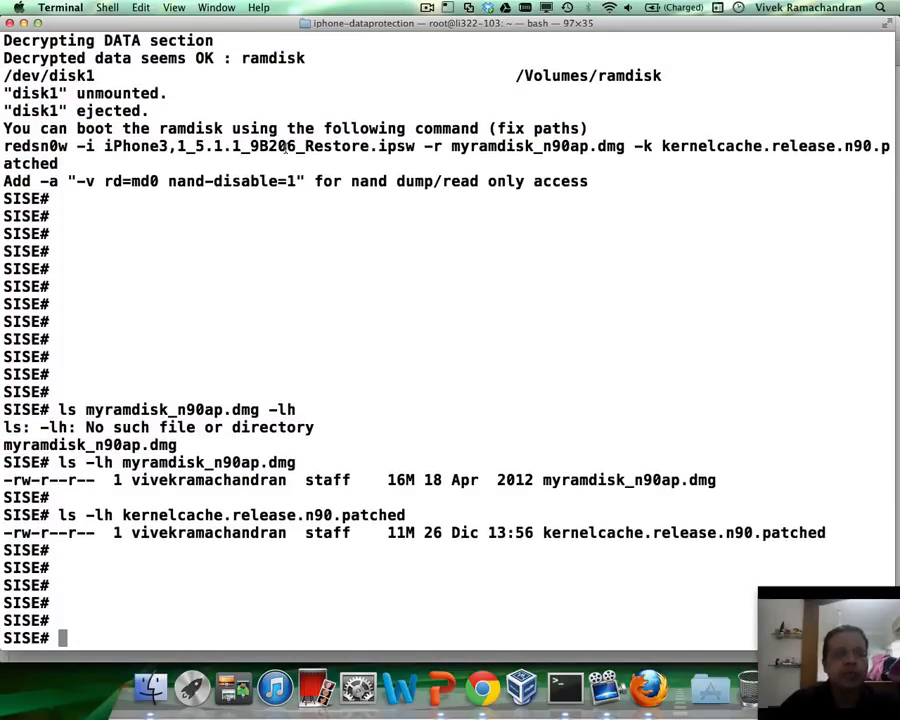
left_click_drag(3, 146, 170, 146)
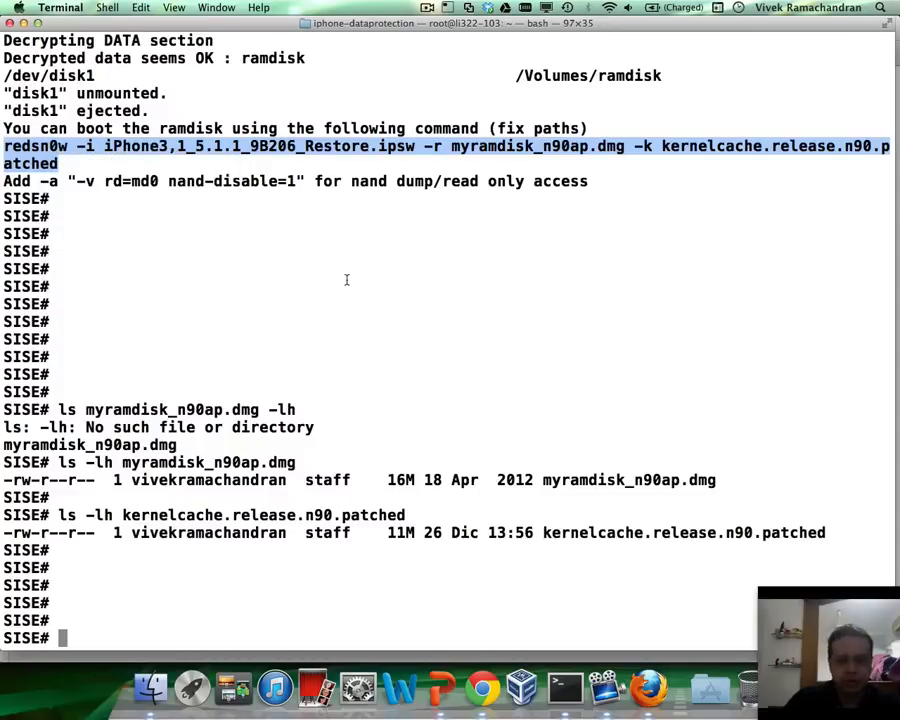
Step: Launch ./redsn0w with the 5.1.1 iPhone3,1 IPSW, myramdisk_n90ap.dmg and the patched kernelcache
type("./redsn0w_mac_0.9.15b3/")
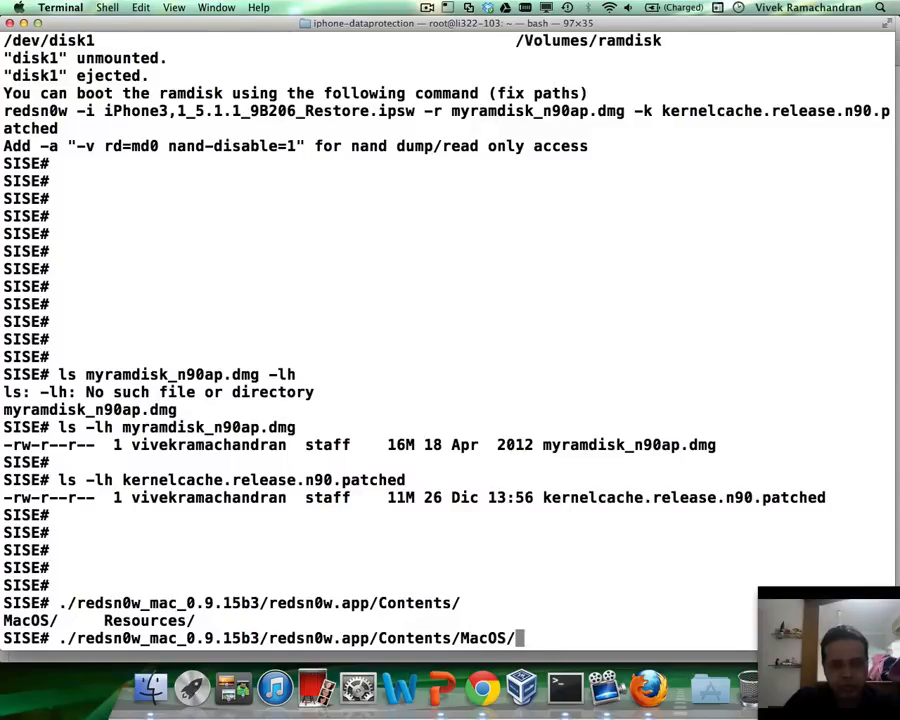
type("redsn0w")
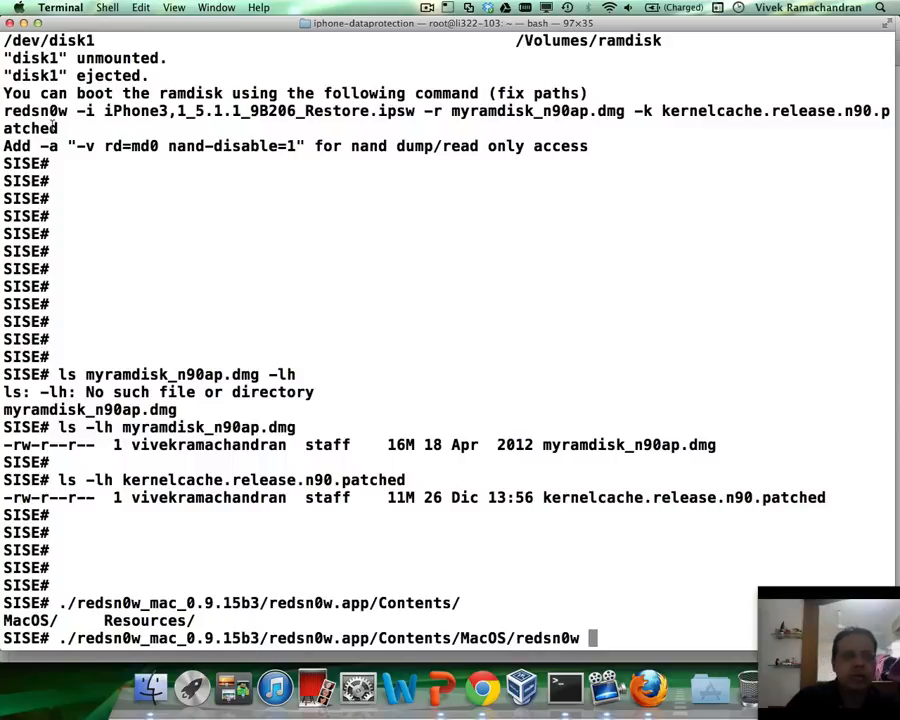
left_click_drag(75, 111, 58, 128)
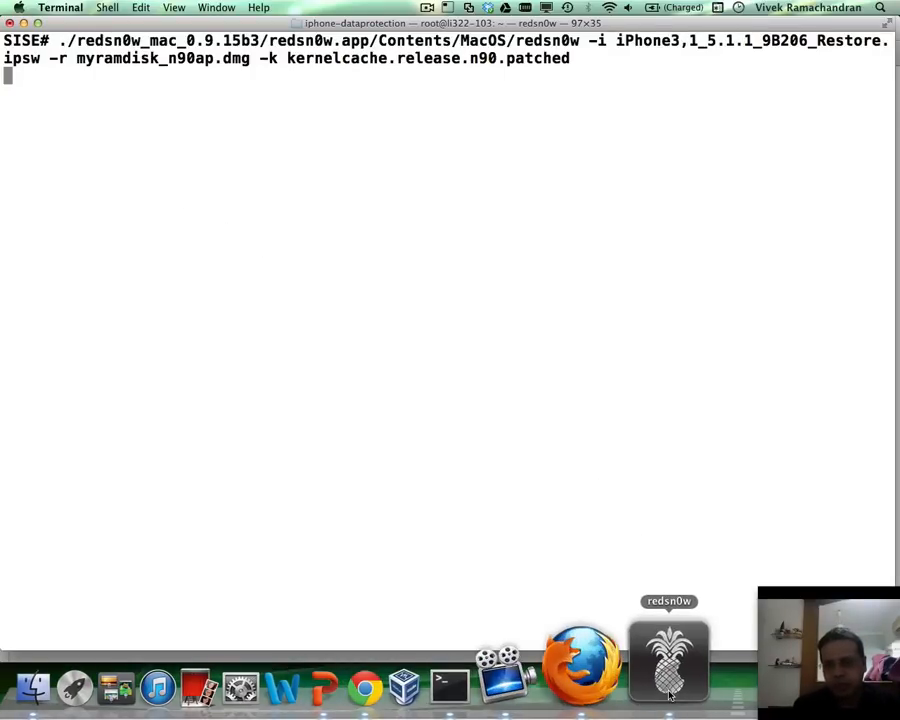
Step: Take the powered-off, connected iPhone through redsn0w's DFU prompts until Done appears
left_click(668, 661)
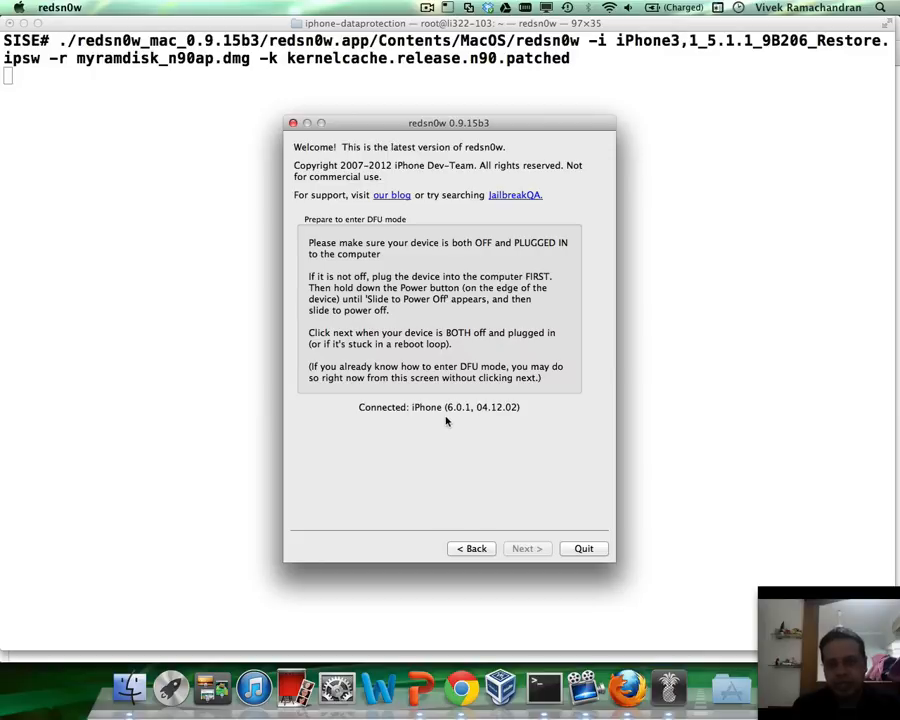
mouse_move(485, 416)
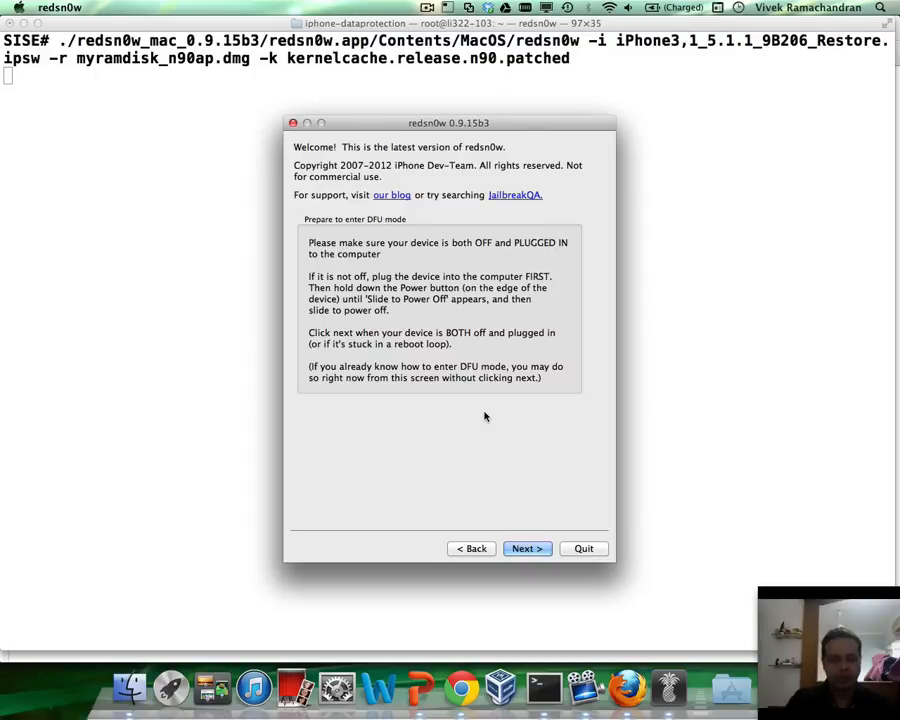
left_click(527, 548)
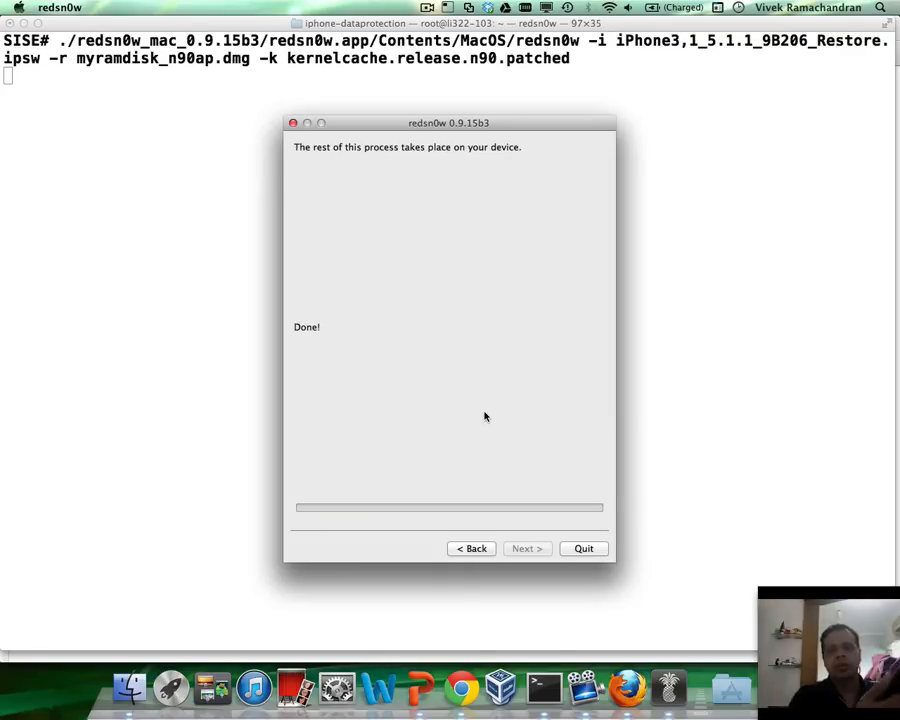
mouse_move(517, 444)
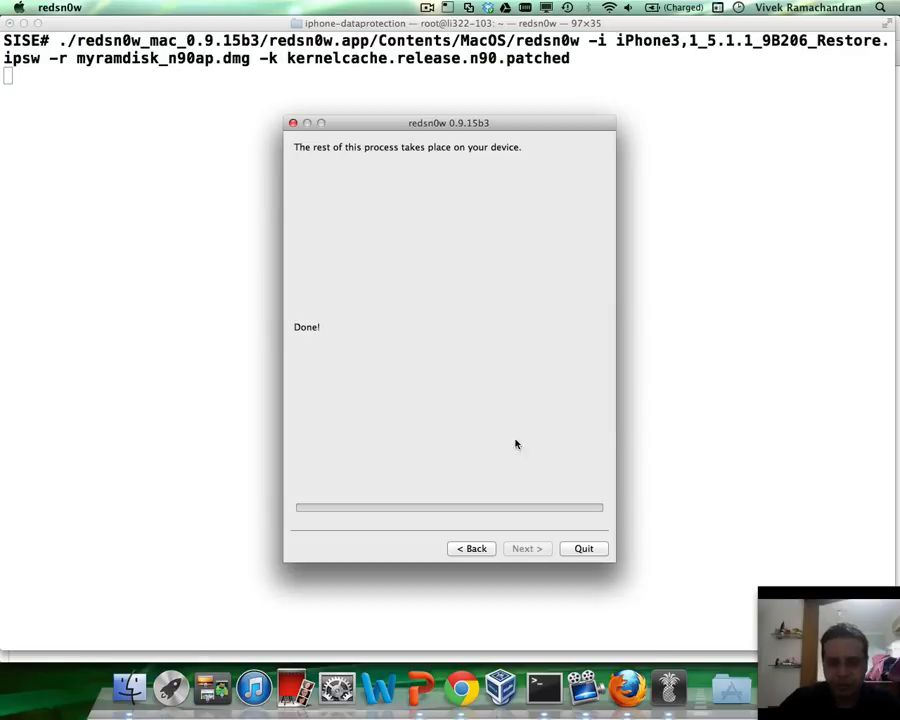
Step: Quit redsn0w after the ramdisk boot finishes
left_click(583, 548)
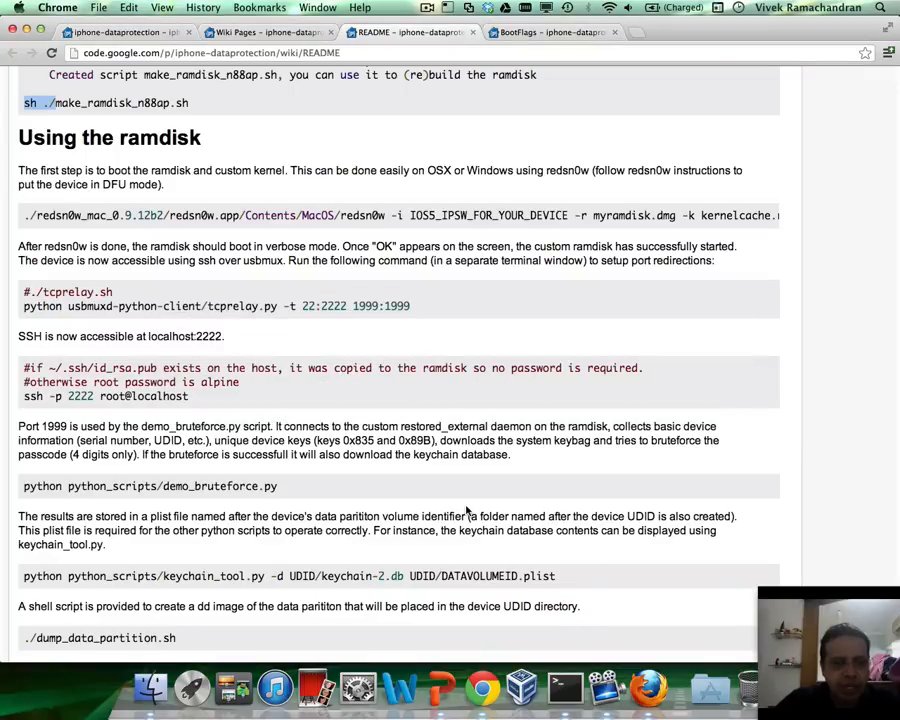
Step: Select the python tcprelay.py redirection command in the README and open a new Terminal window
scroll("down", 3)
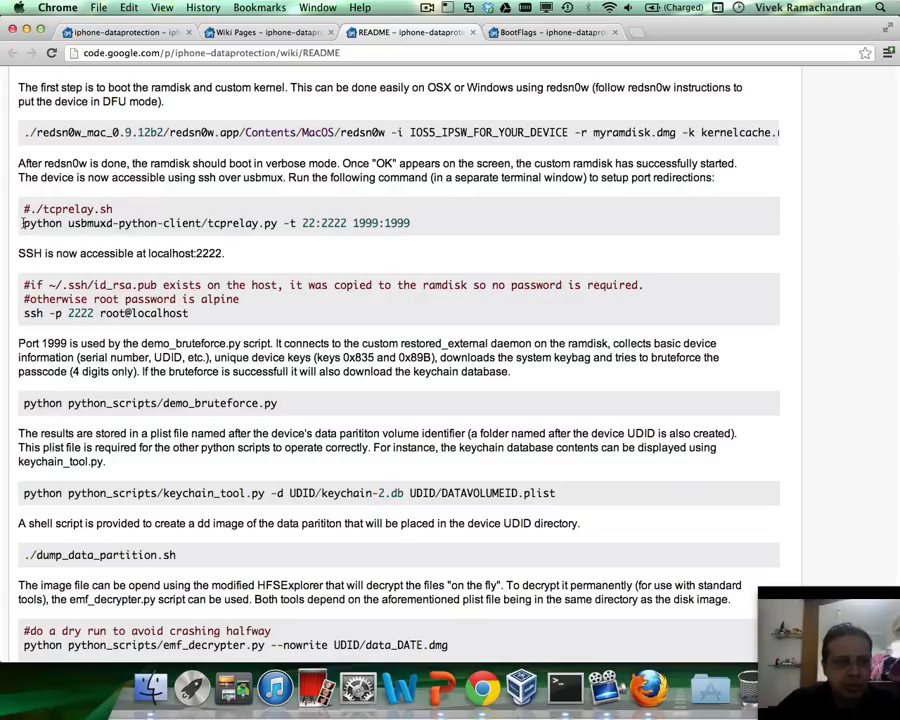
left_click_drag(23, 223, 347, 223)
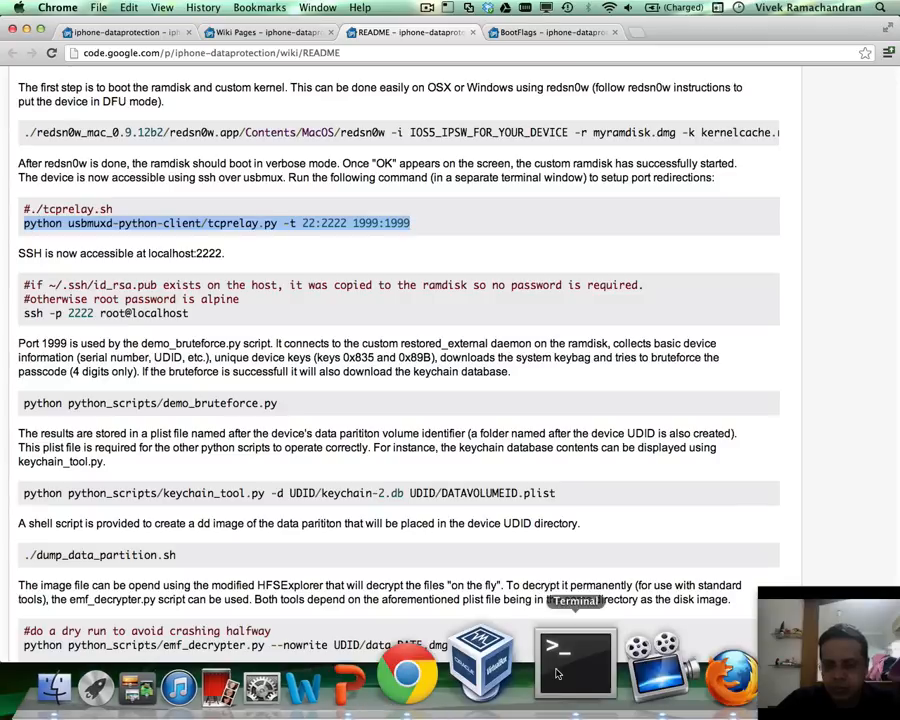
right_click(575, 660)
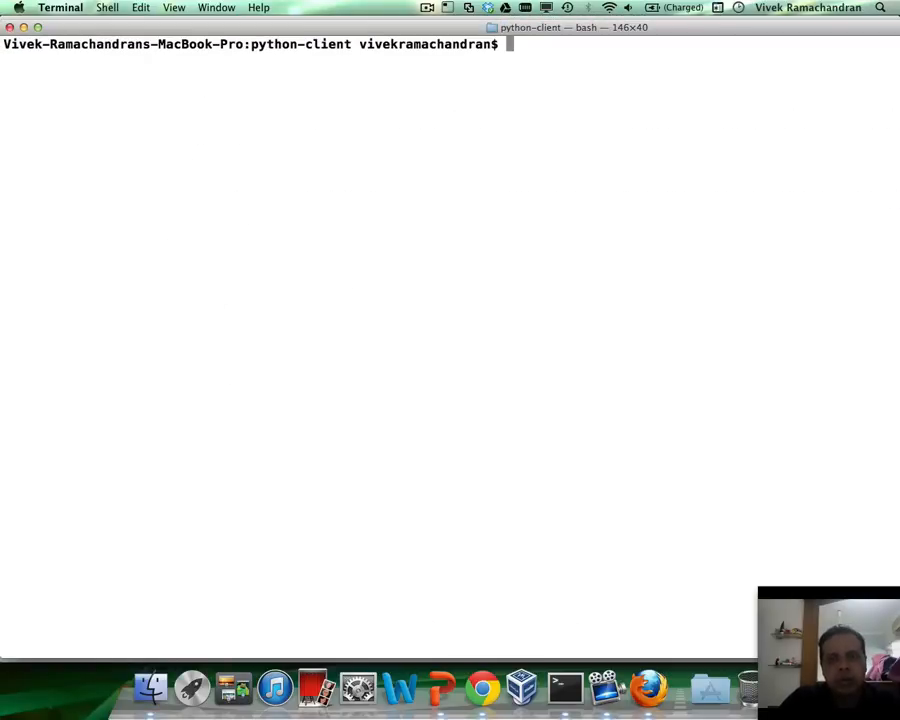
Step: Run tcprelay.py -t 22:2222 to forward the device's SSH port to local port 2222
type("python usbmuxd-python-client/tcprelay.py -t 22:2222")
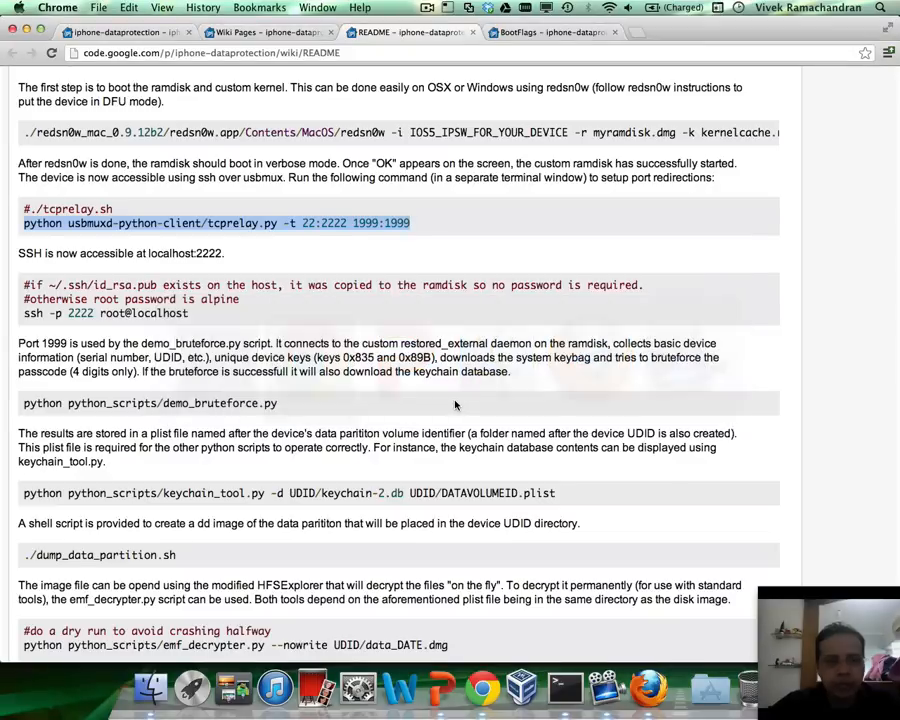
Step: Scroll the README through the ssh, demo_bruteforce.py and dump_data_partition.sh sections
scroll("down", 3)
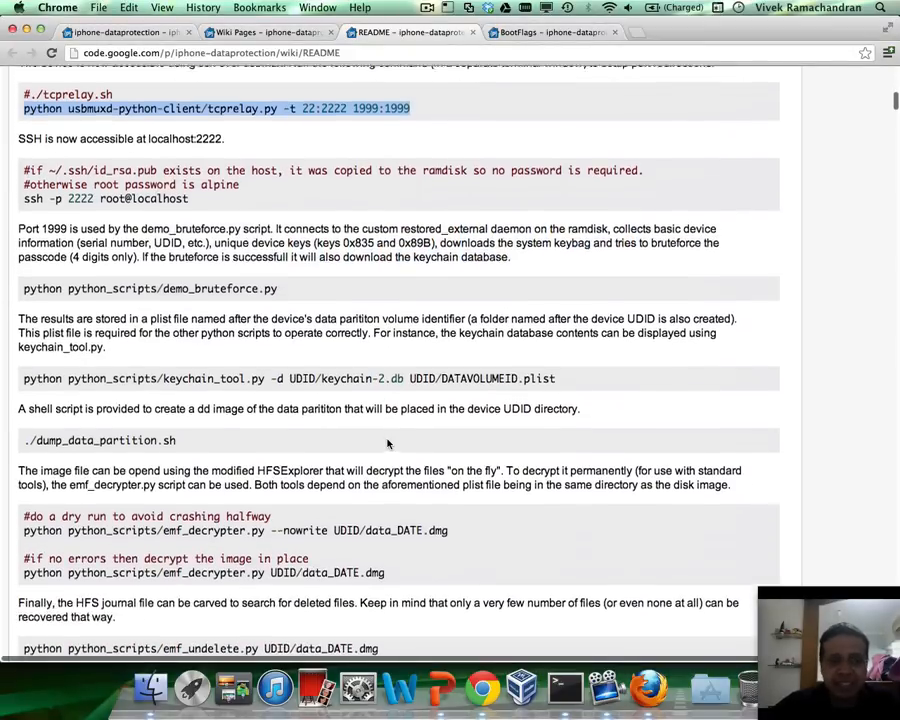
scroll("down", 3)
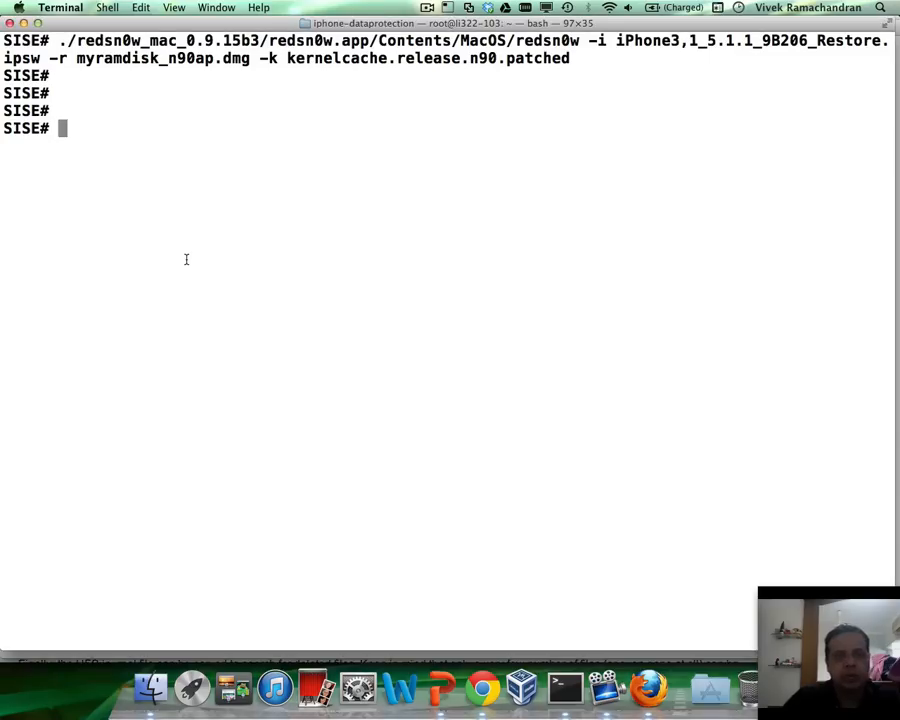
Step: SSH into root@localhost on port 2222 and list home, /, and /mnt2/
type("ssh -p 2222 root@localhost")
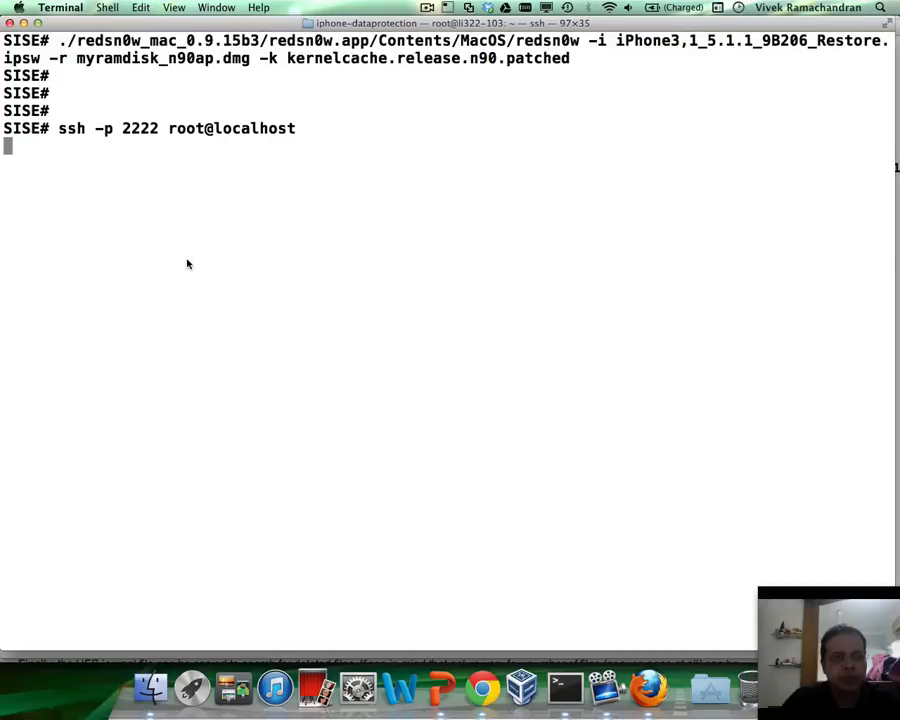
key("Return")
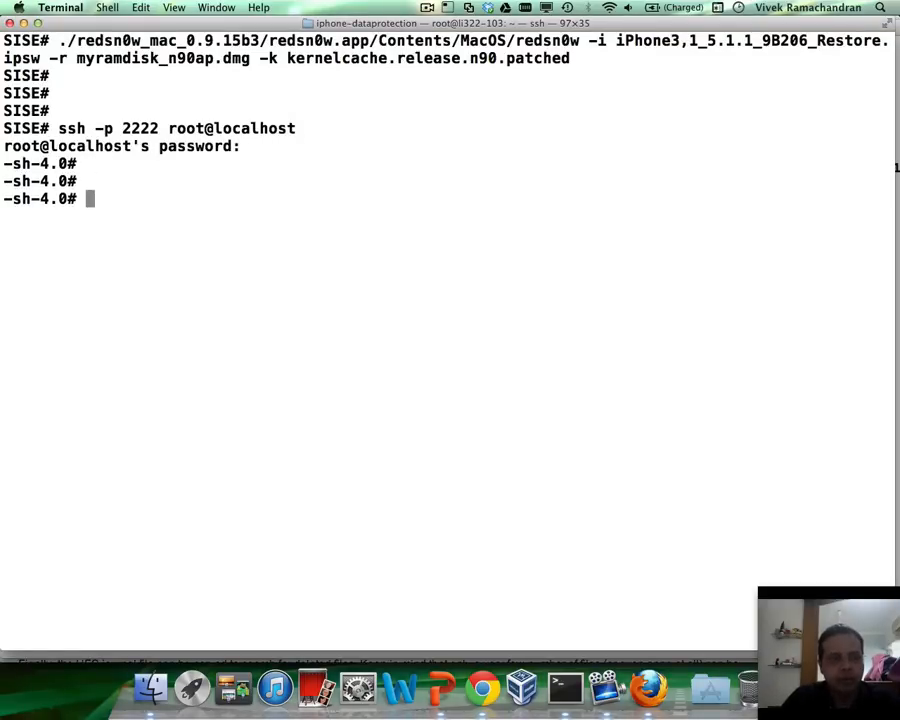
type("ls")
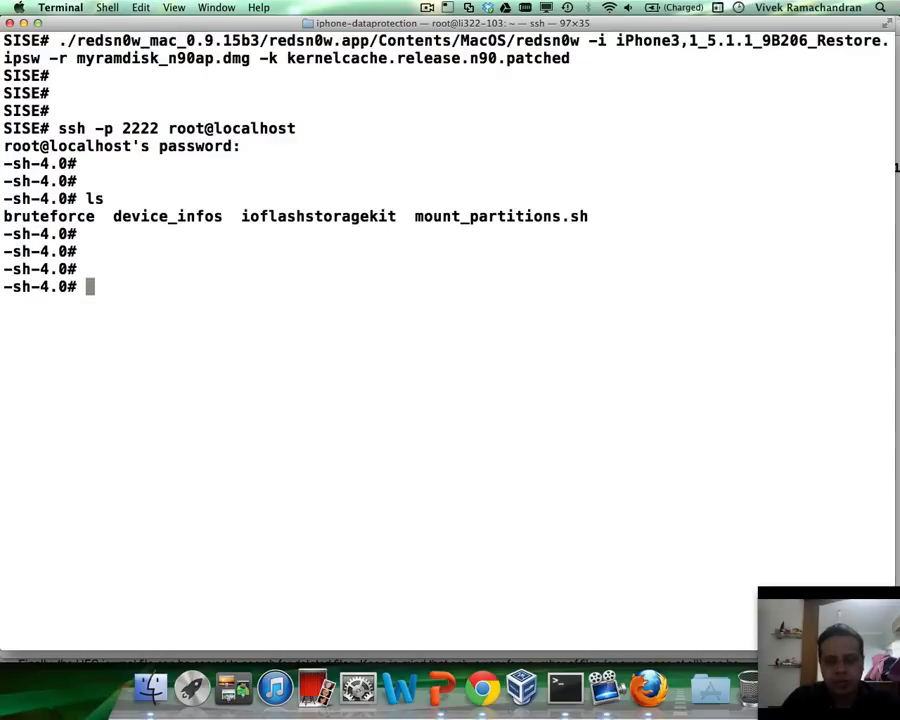
type("ls /")
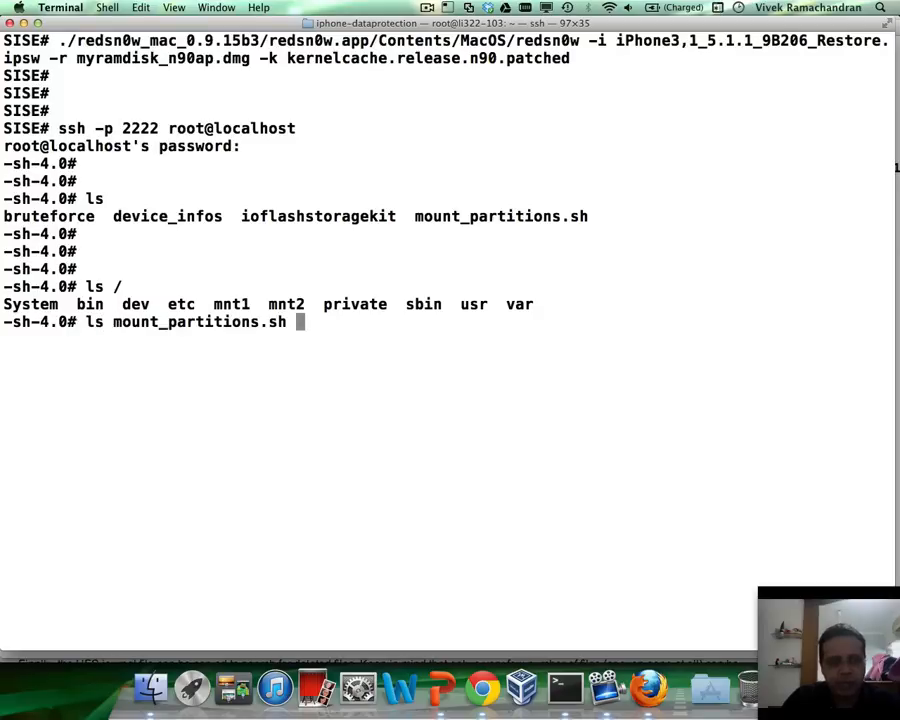
key("Backspace")
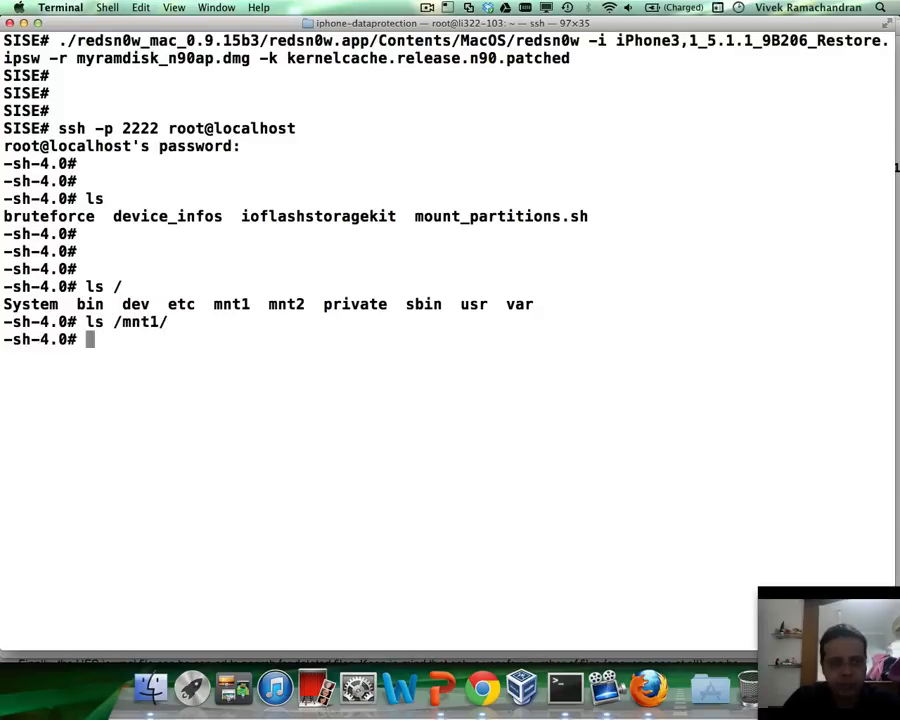
type("ls /mnt2/")
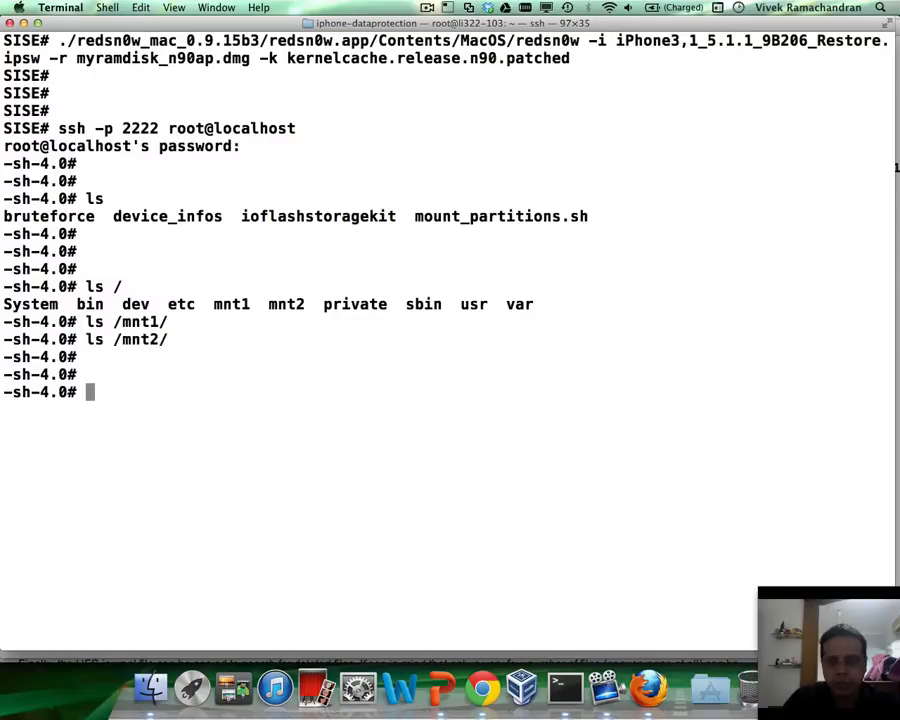
Step: Run ./mount_partitions.sh, then list the /mnt2/ data and /mnt1/ system partitions
type("./mount_partitions.sh")
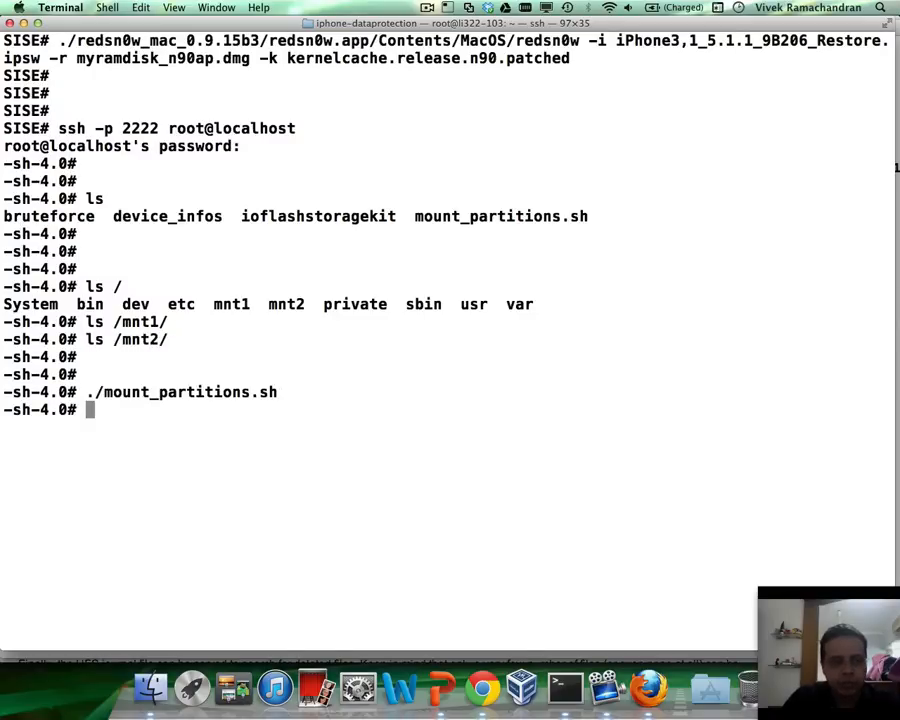
type("ls /mnt2/")
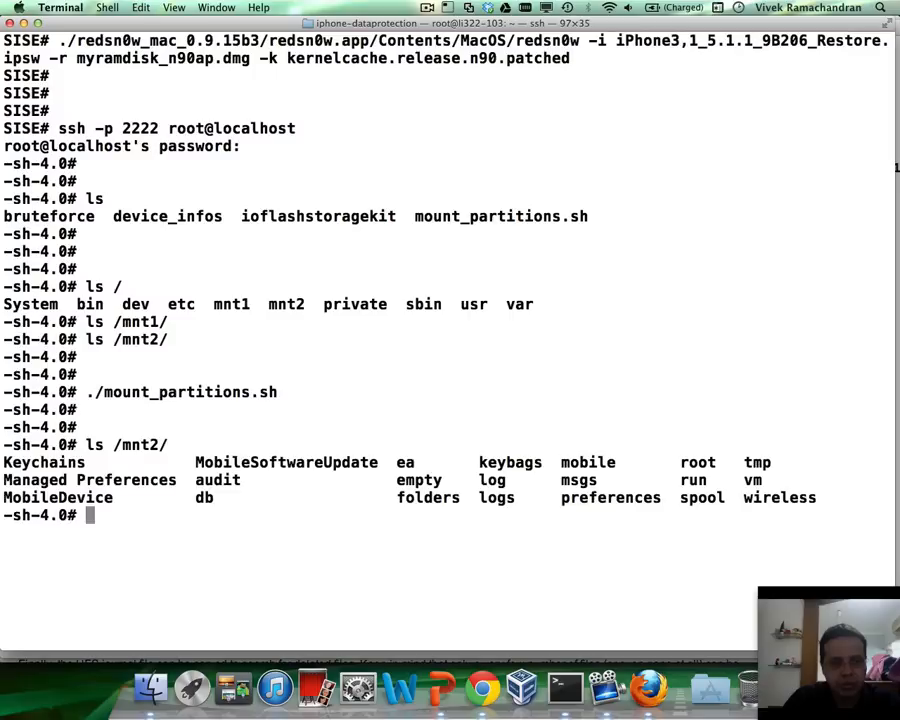
type("ls /mnt1/")
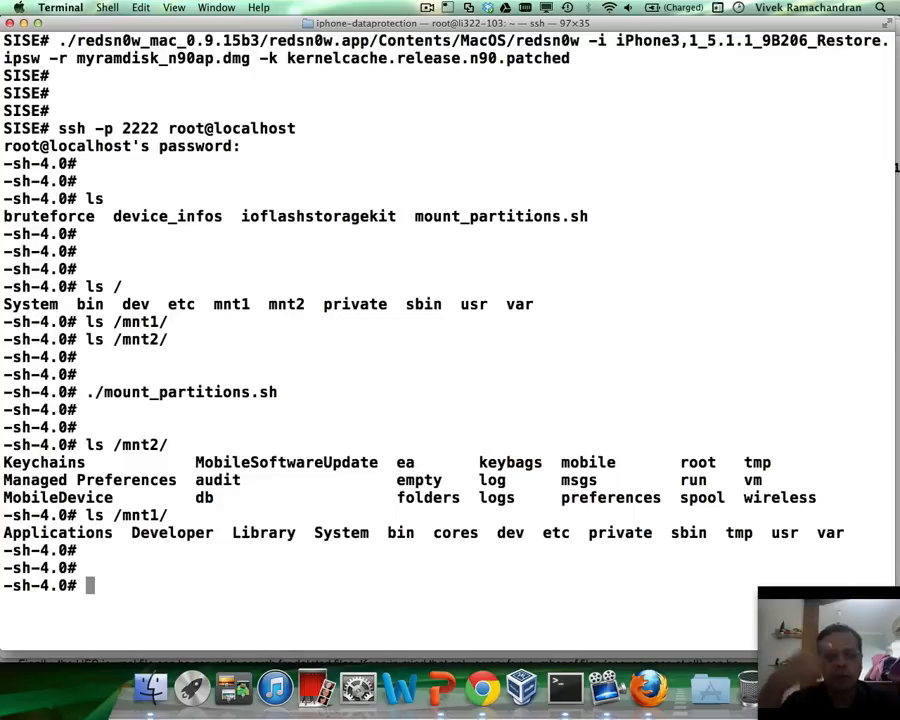
type("cd k")
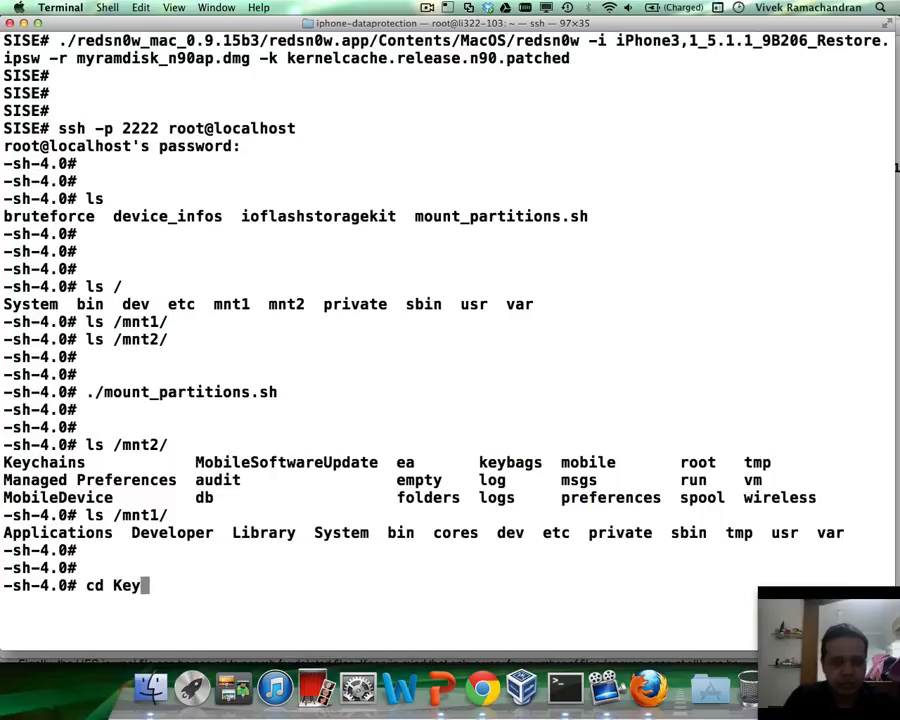
Step: List keychain-2.db in /mnt2/Keychains, log out, and enter ./dump_data_partition.sh
key("backspace")
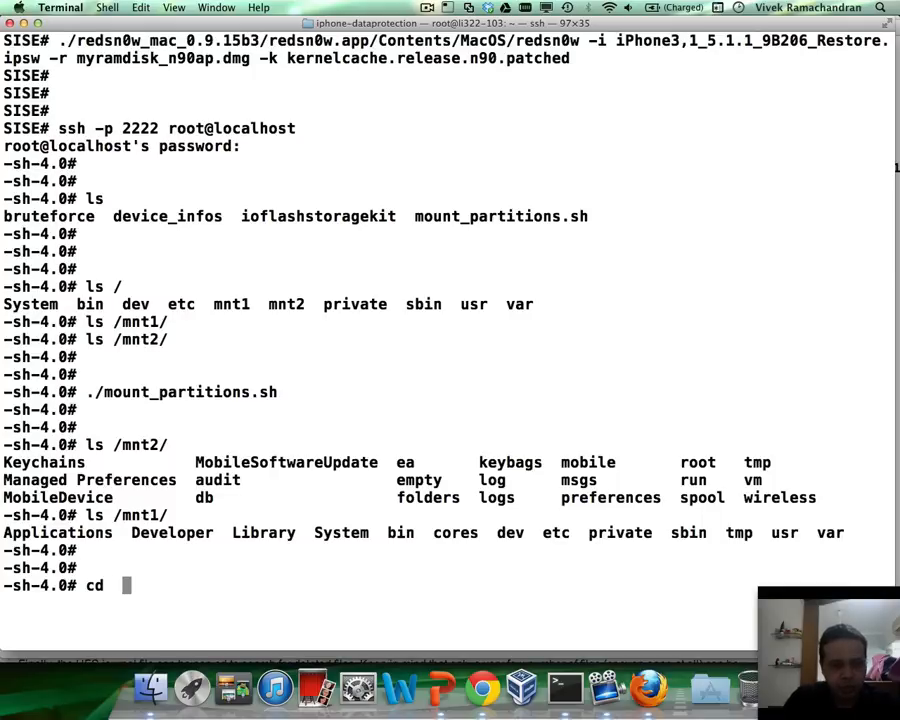
type("/mnt2/Keychains/")
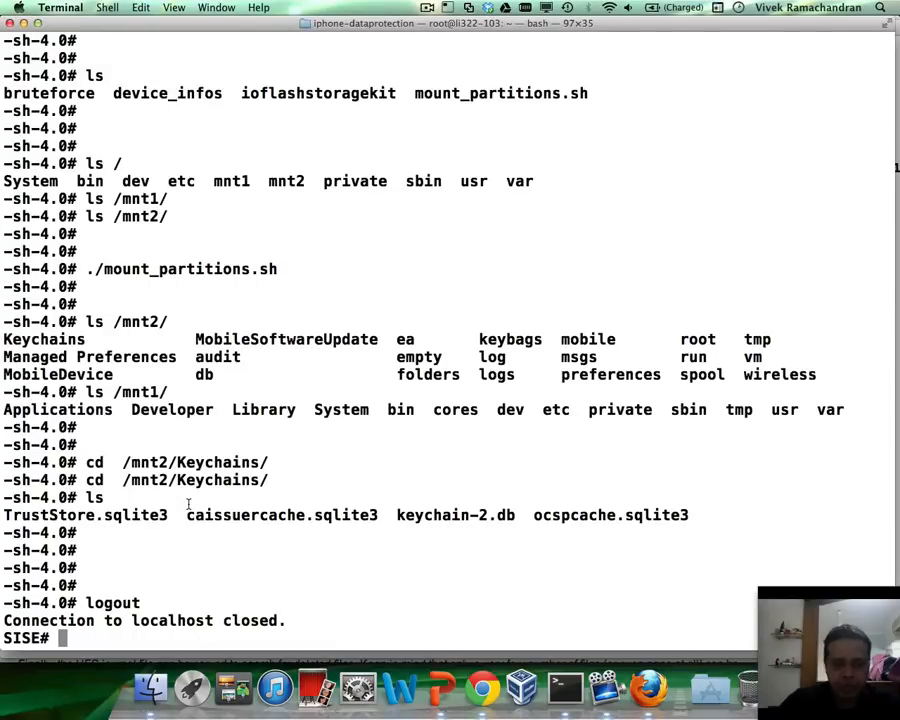
type("./dump_data_partition.sh")
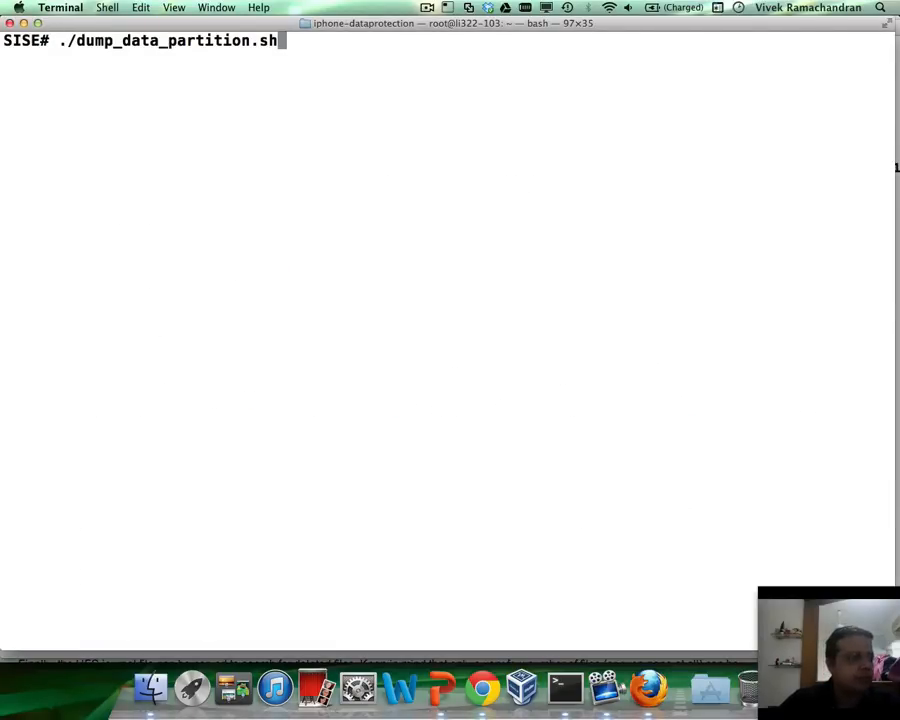
Step: Run dump_data_partition.sh and highlight its data_20121226-1403.dmg output path
key("Return")
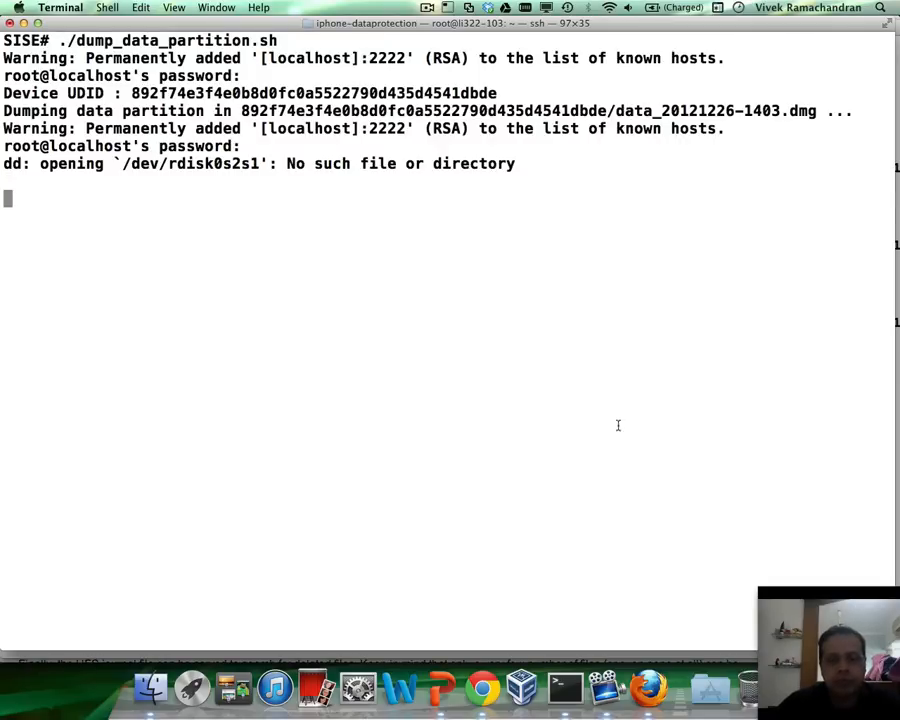
mouse_move(560, 660)
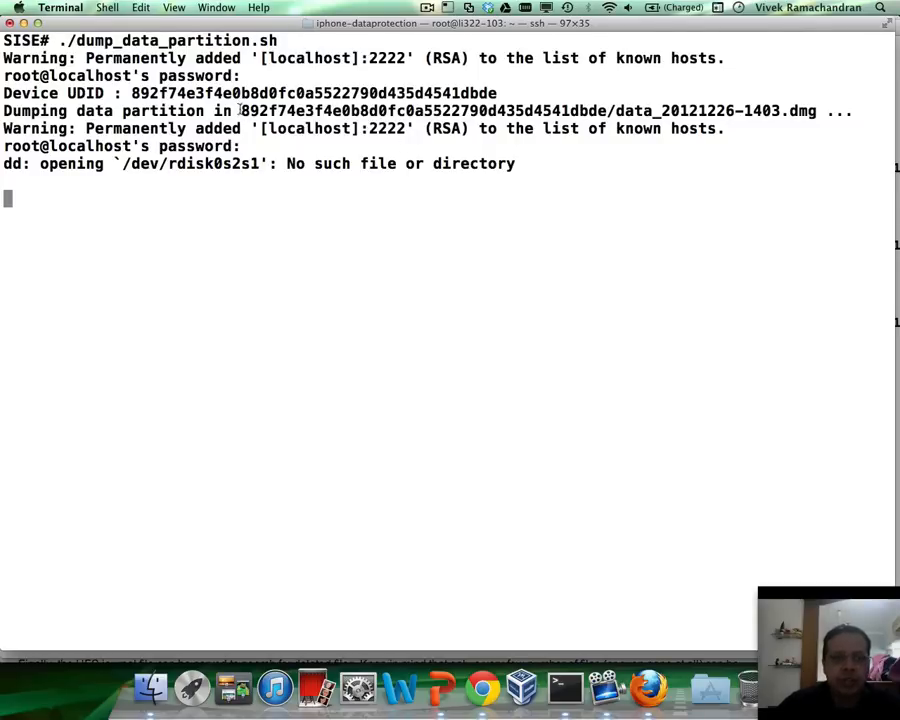
left_click_drag(240, 111, 785, 111)
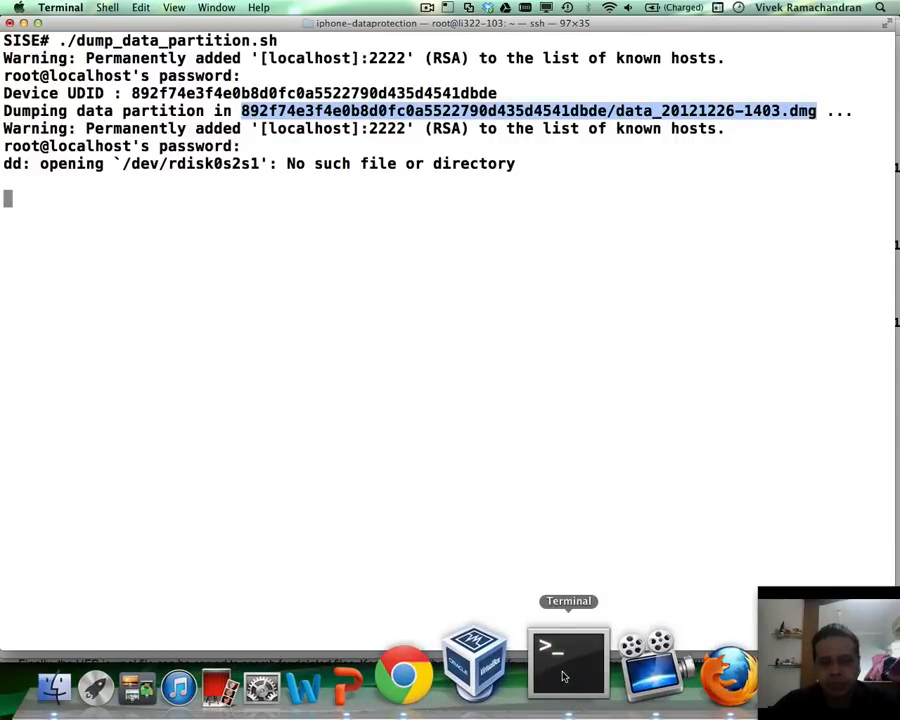
Step: Open a new Terminal window and navigate from Downloads/iOS-Challenges/Forensics into iphone-dataprotection
right_click(568, 660)
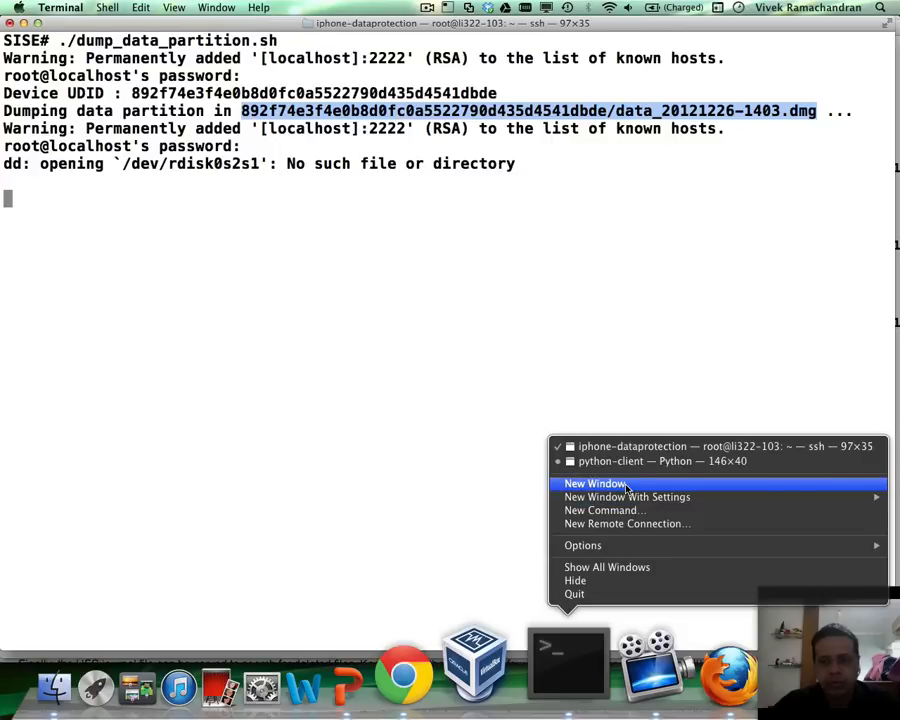
left_click(595, 484)
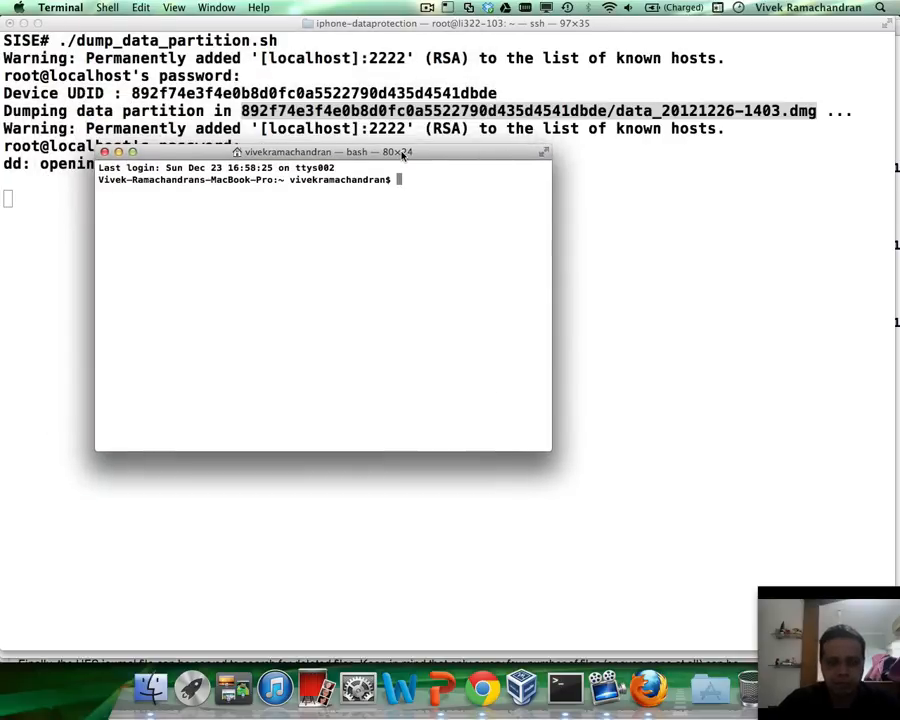
type("cd")
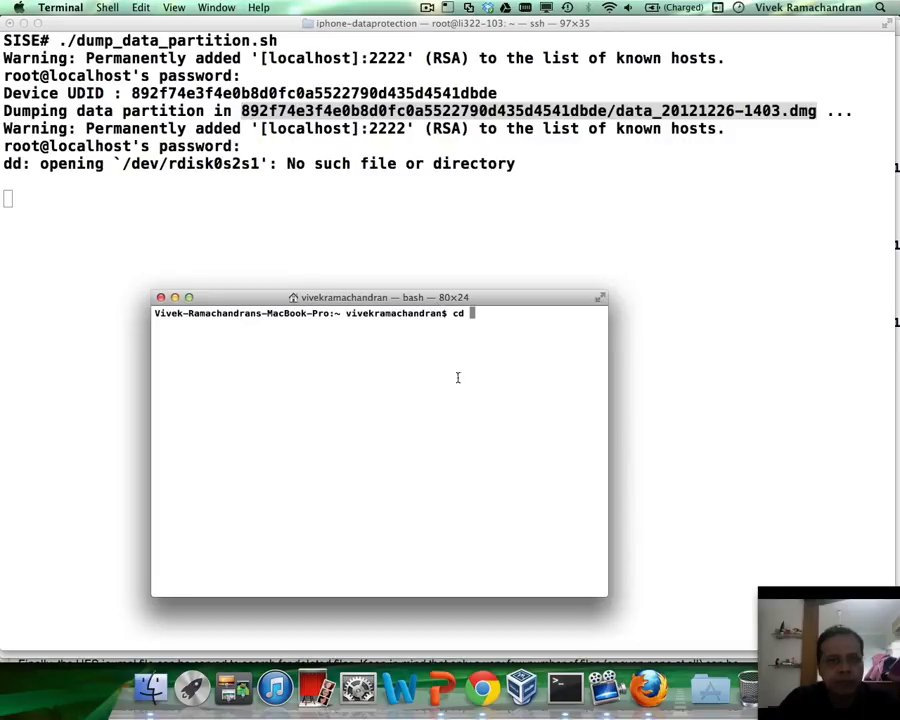
mouse_move(463, 392)
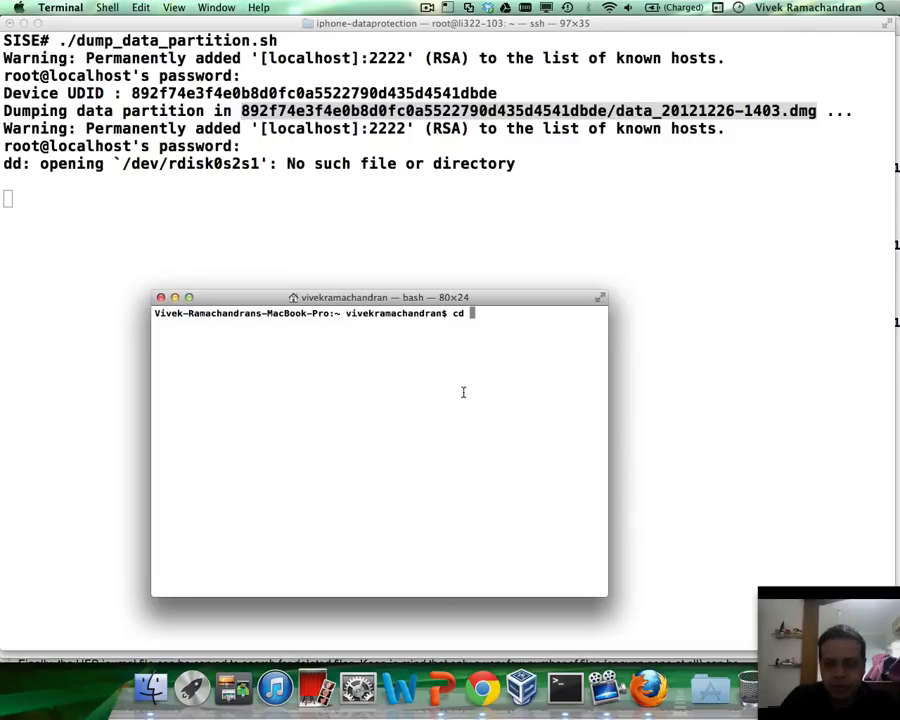
type("Downloads/iOS-Challenges/")
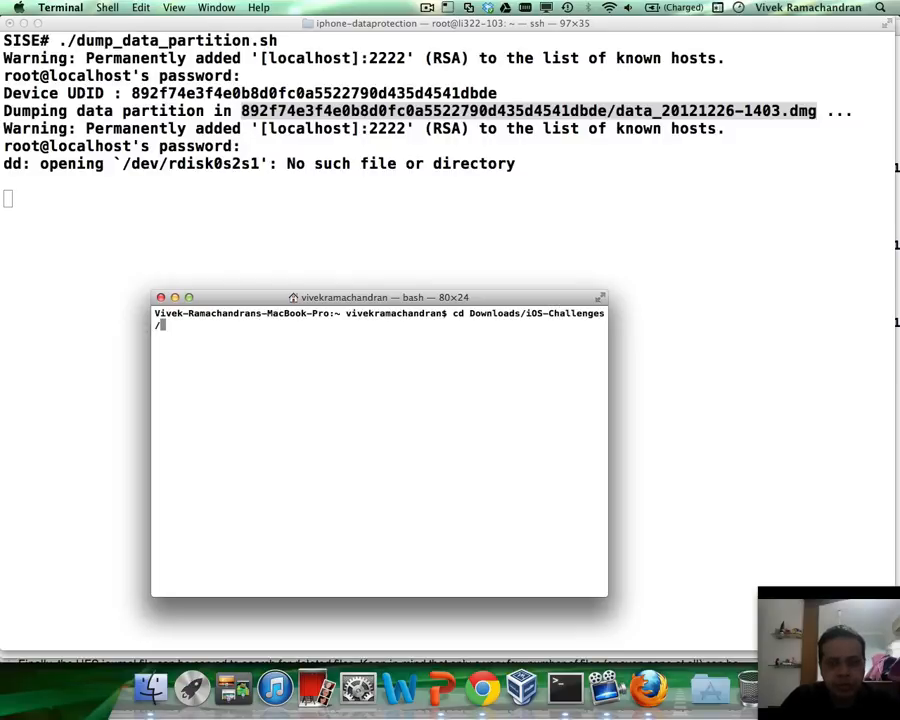
type("Forensics/")
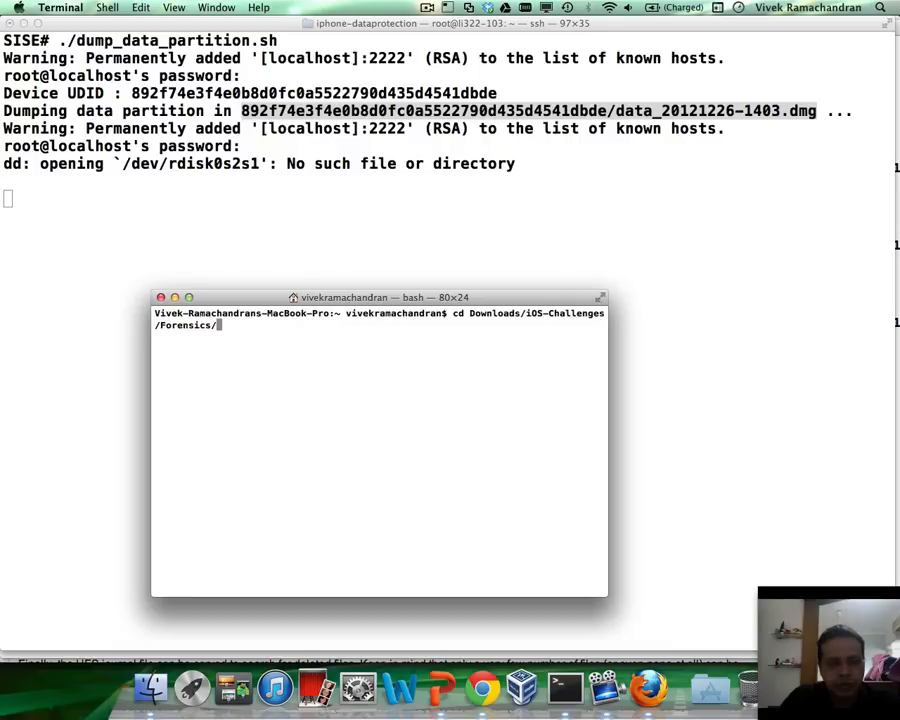
type("ls")
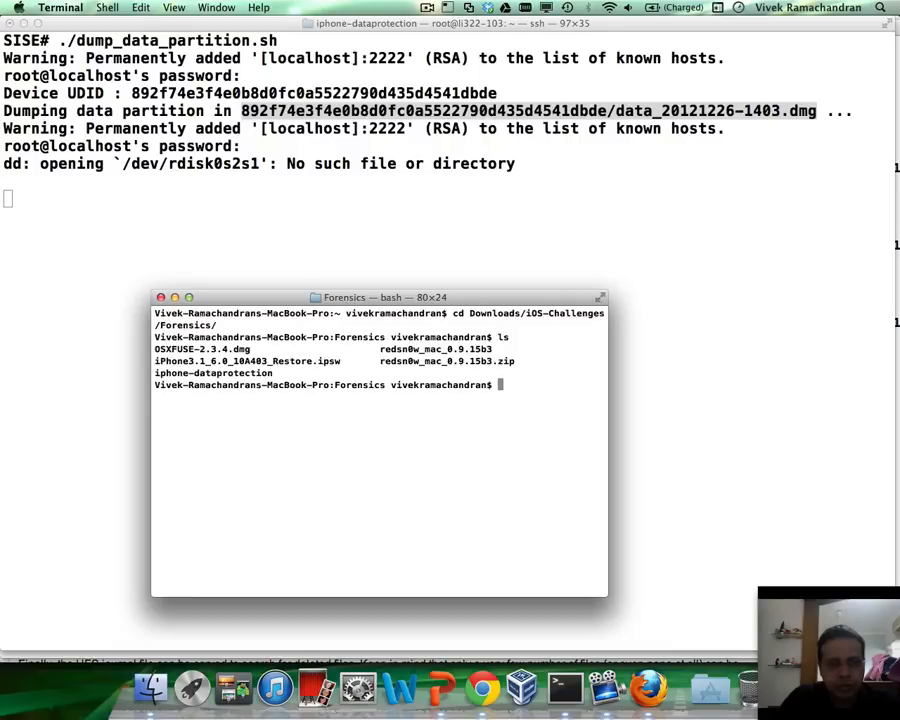
type("cd")
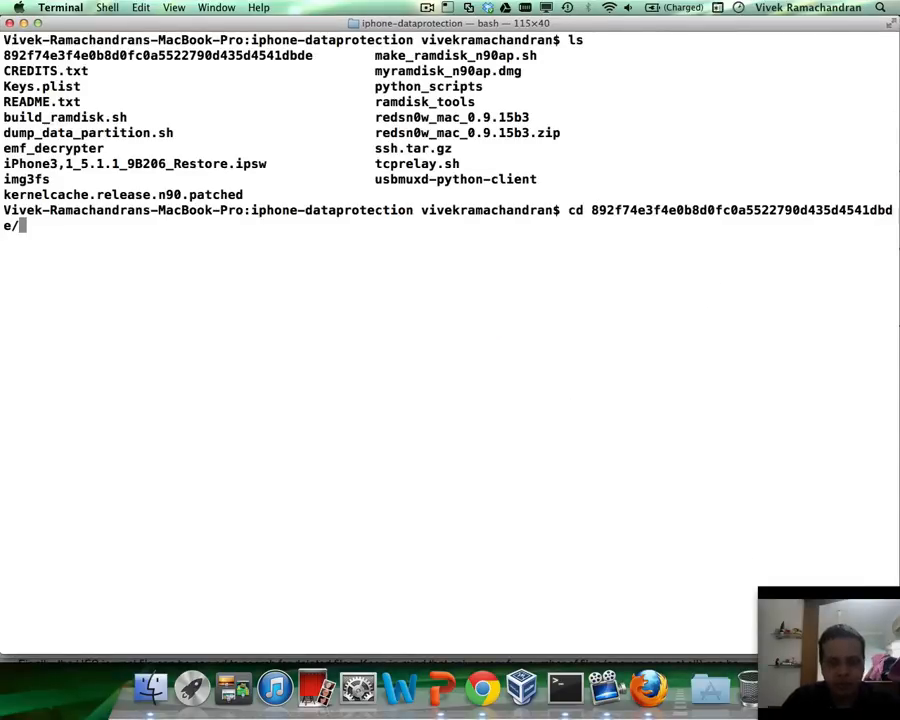
Step: List the UDID folder repeatedly, confirming data_20121226-1403.dmg grew from 588M to 605M
type("ls")
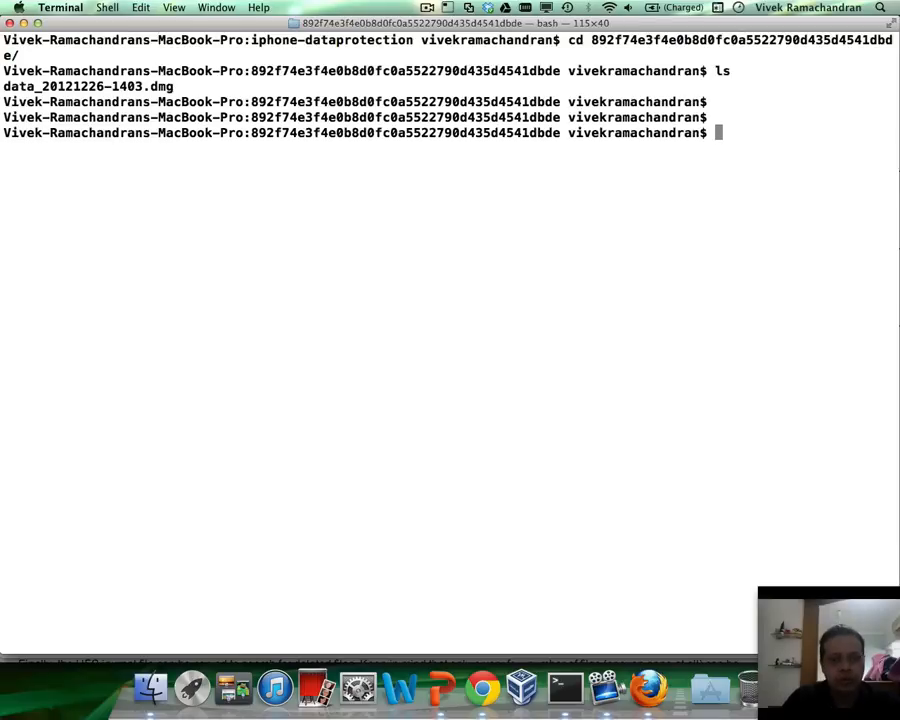
type("ls -lh")
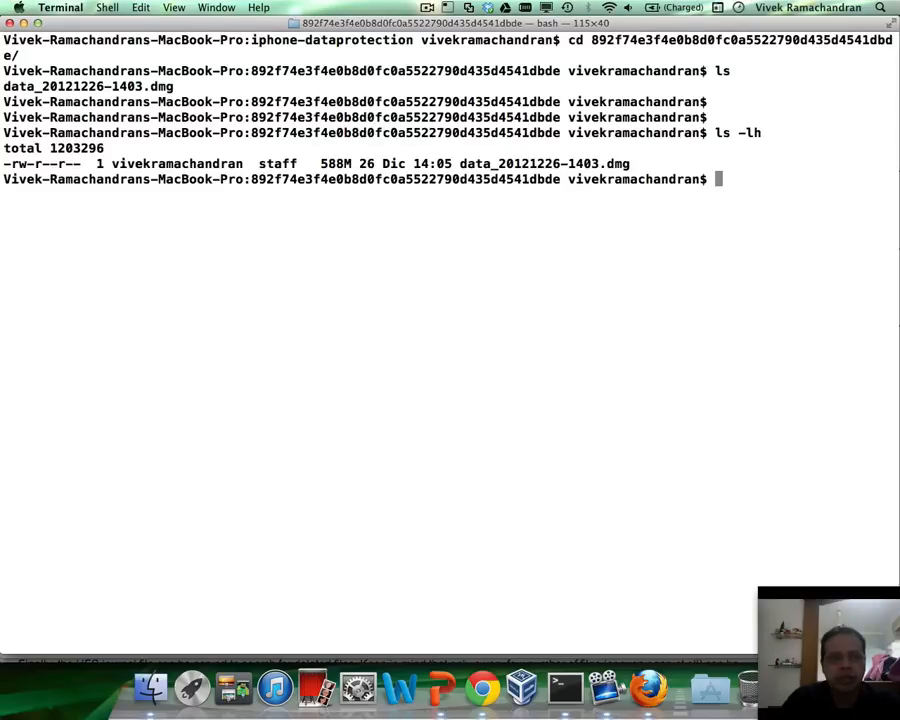
type("ls -lh")
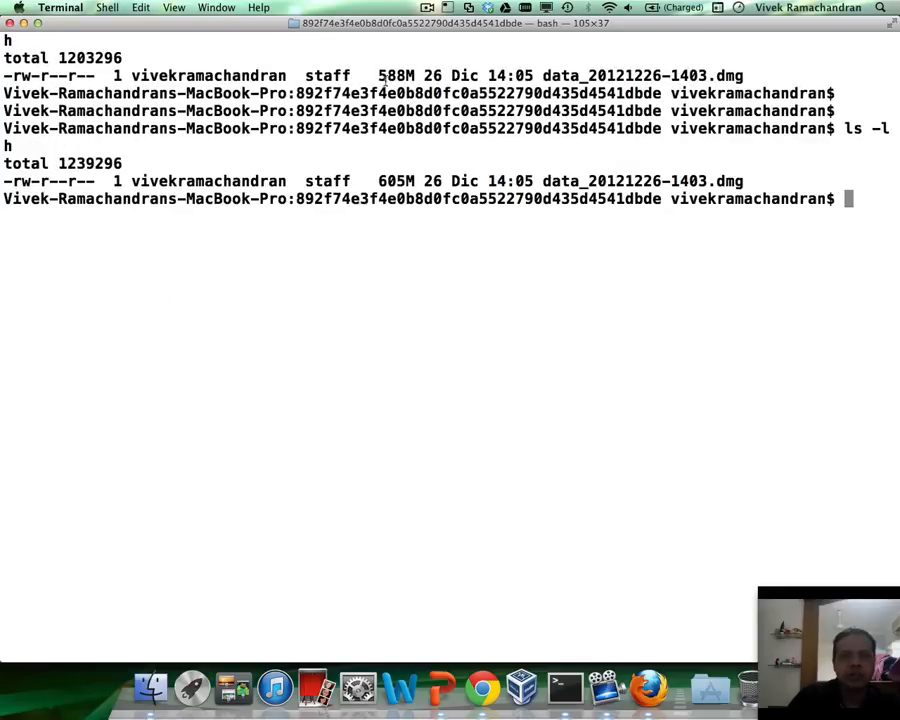
double_click(399, 181)
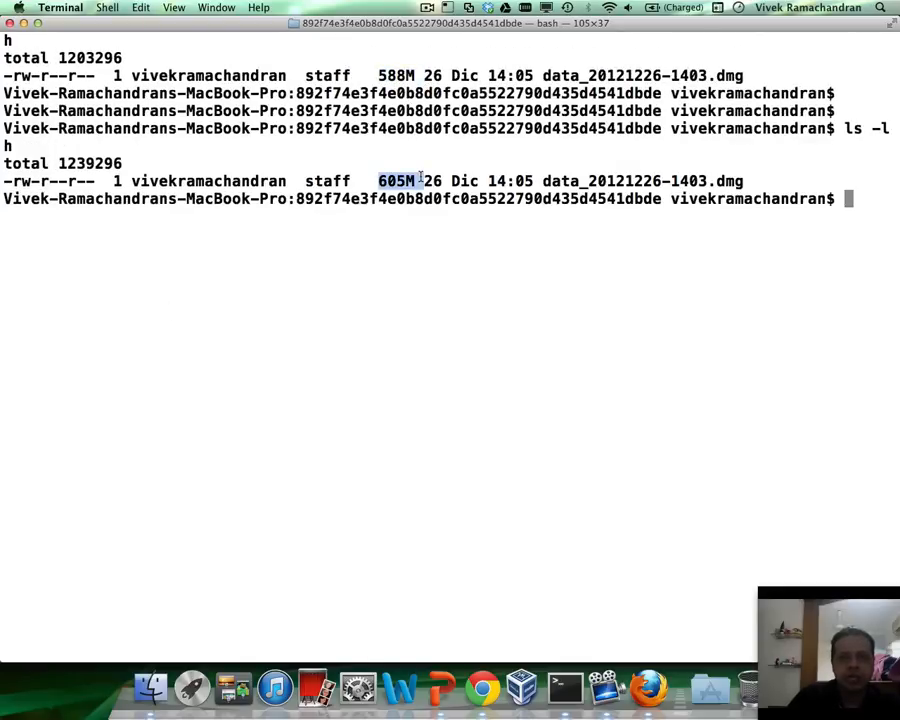